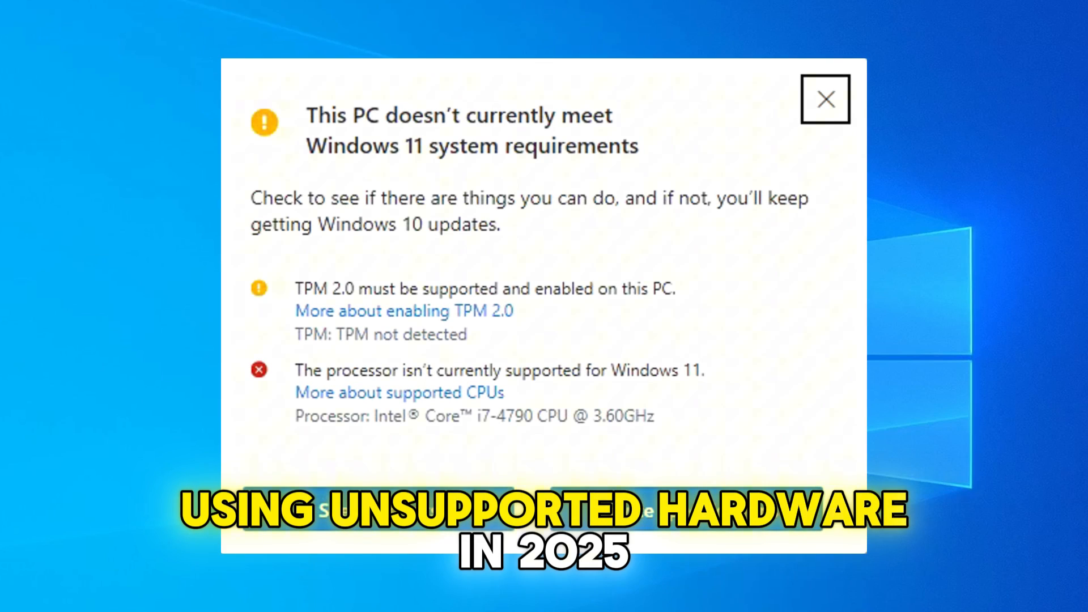
Dismiss the 'PC doesn't meet Windows 11 system requirements' warning, returning to the desktop.
{"action": "left_click", "coordinate": [825, 99]}
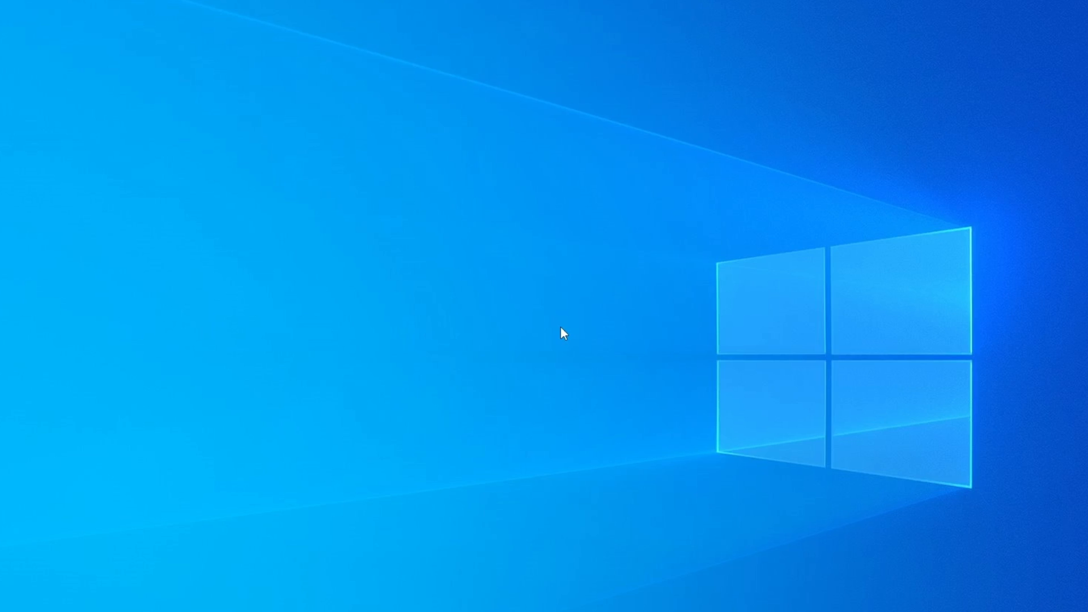
{"action": "mouse_move", "coordinate": [887, 463]}
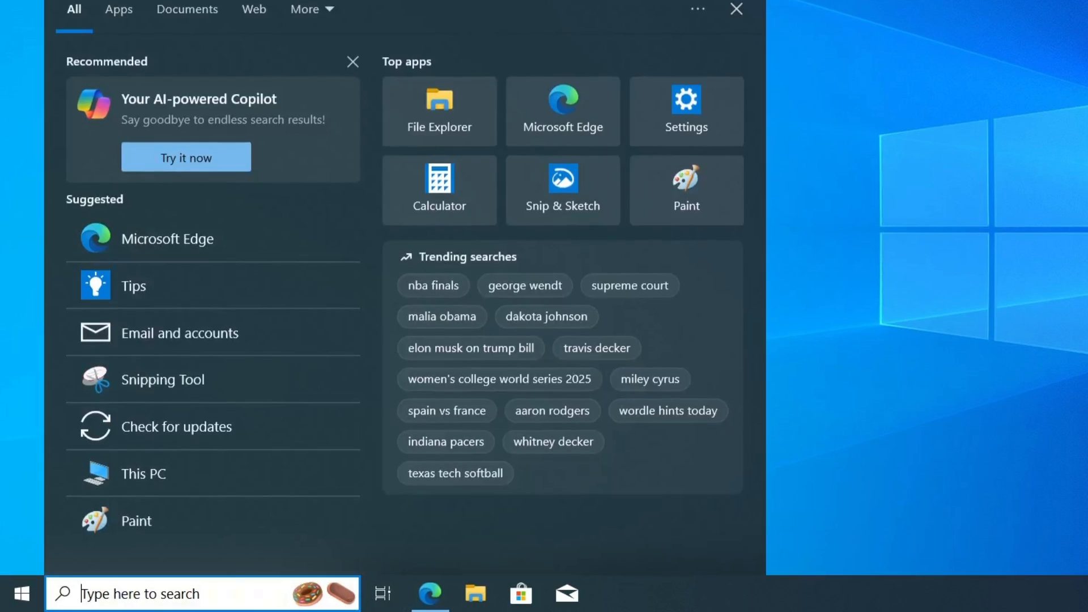
{"action": "type", "text": "winver"}
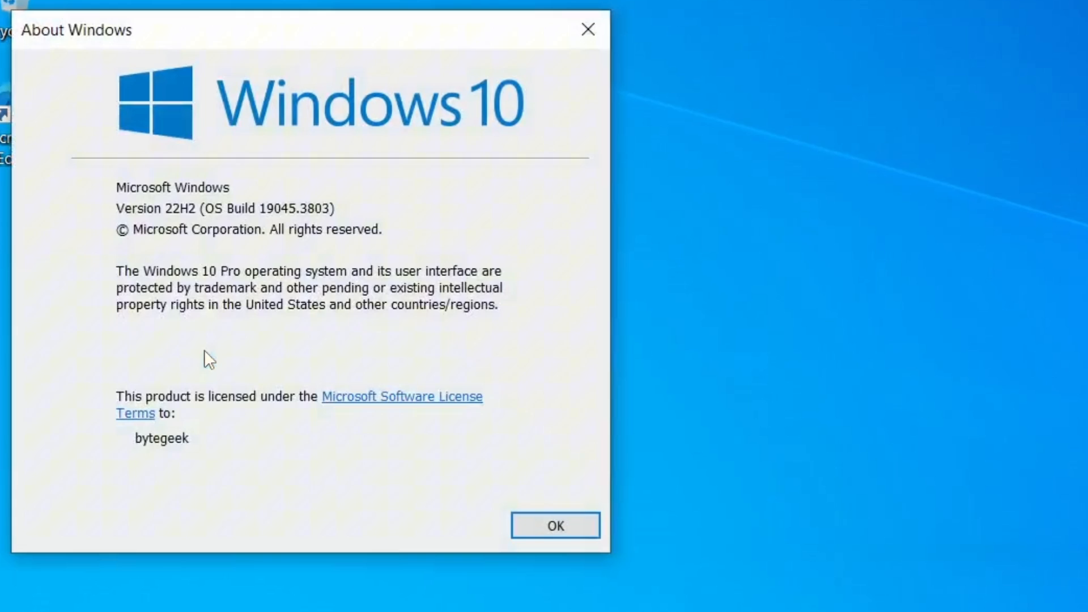
{"action": "mouse_move", "coordinate": [174, 215]}
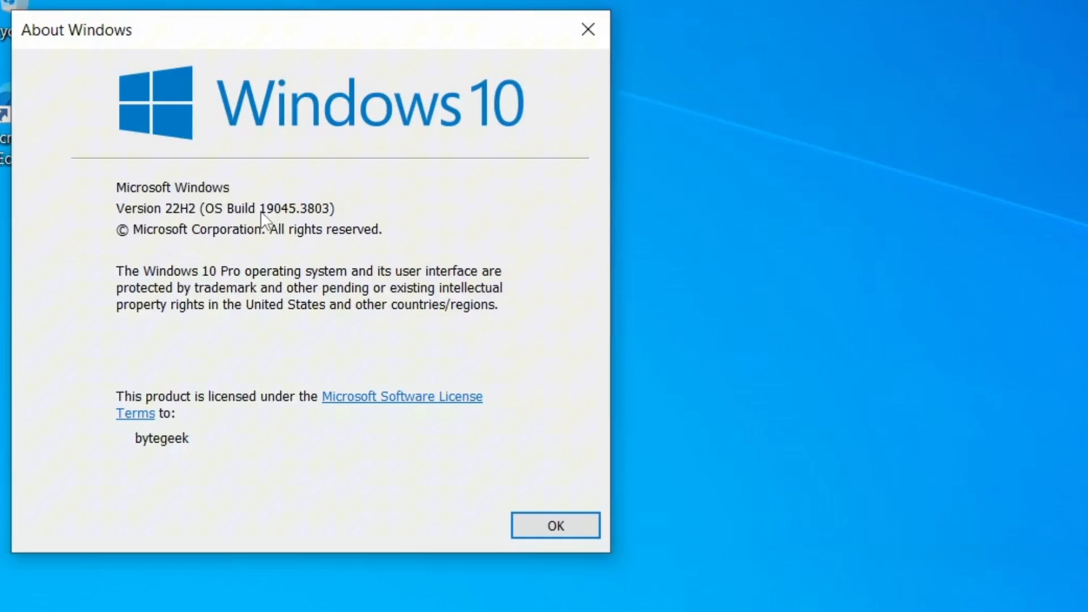
{"action": "left_click", "coordinate": [555, 525]}
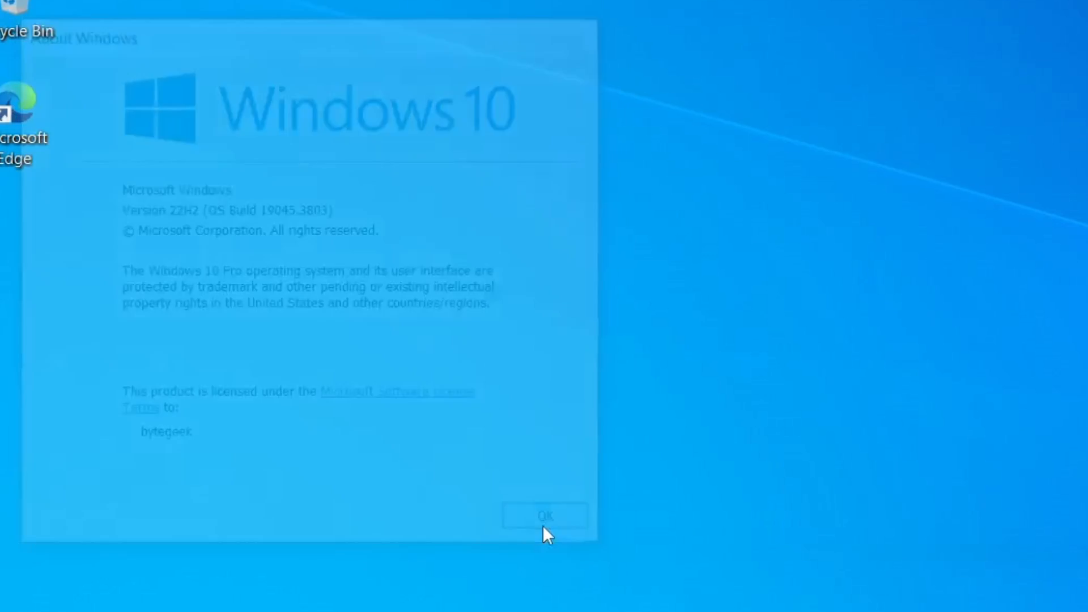
{"action": "left_click", "coordinate": [545, 515]}
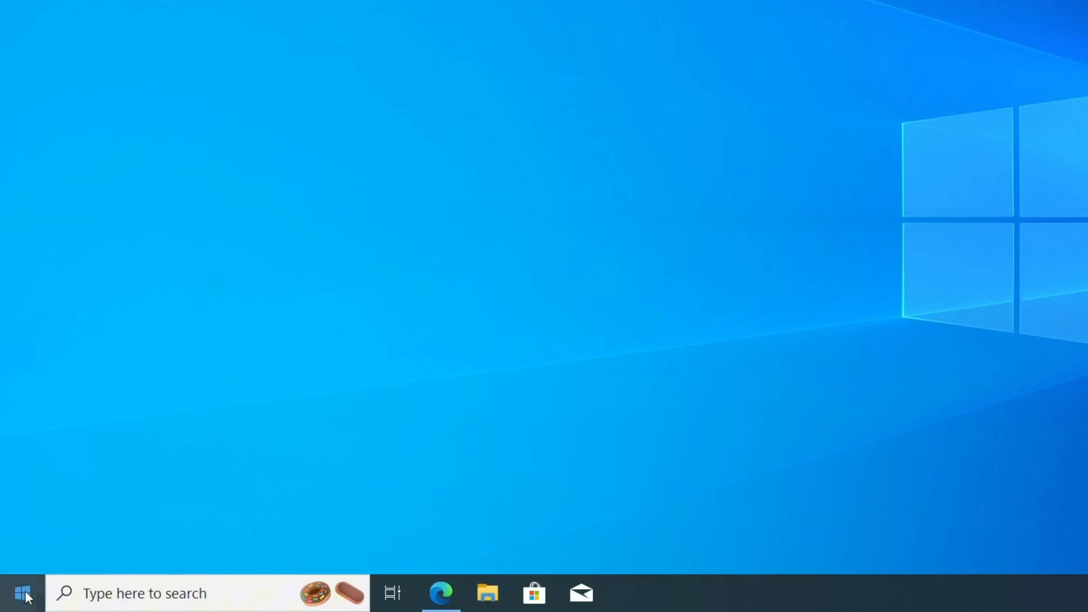
{"action": "left_click", "coordinate": [22, 593]}
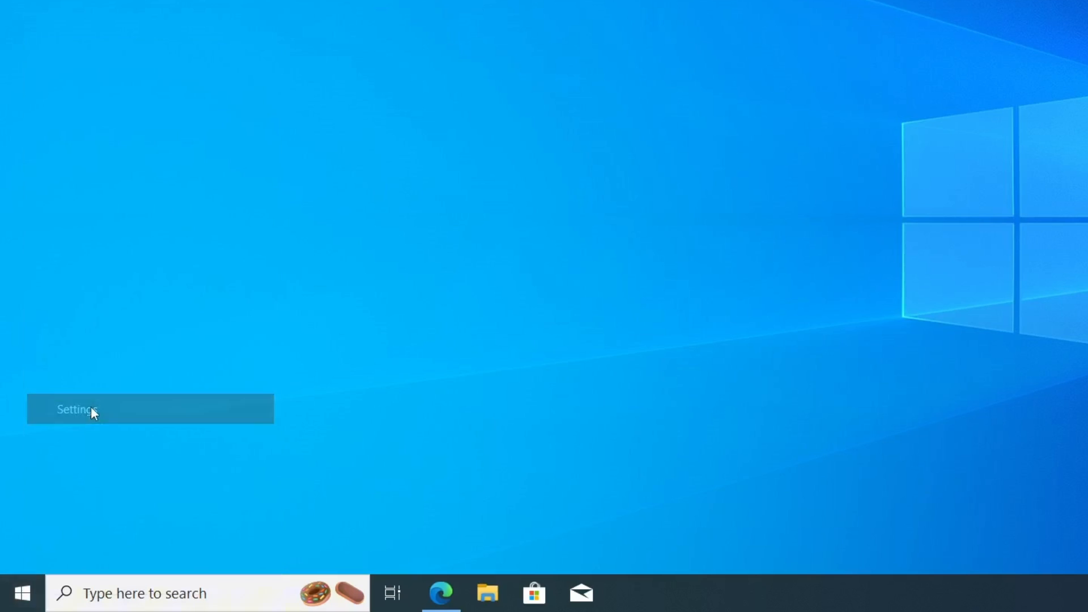
{"action": "left_click", "coordinate": [76, 410]}
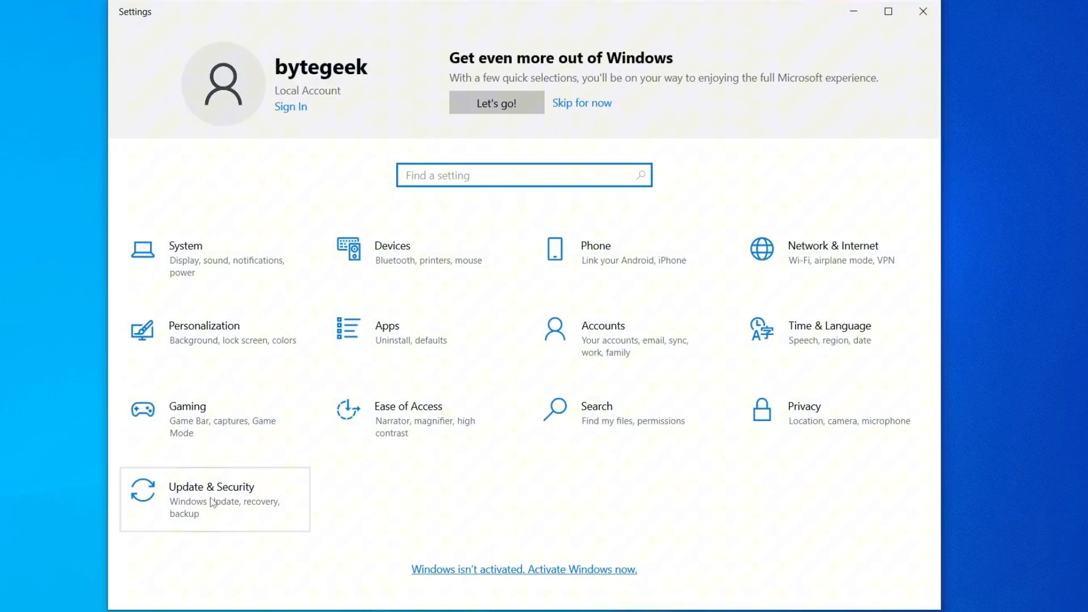
{"action": "left_click", "coordinate": [212, 499]}
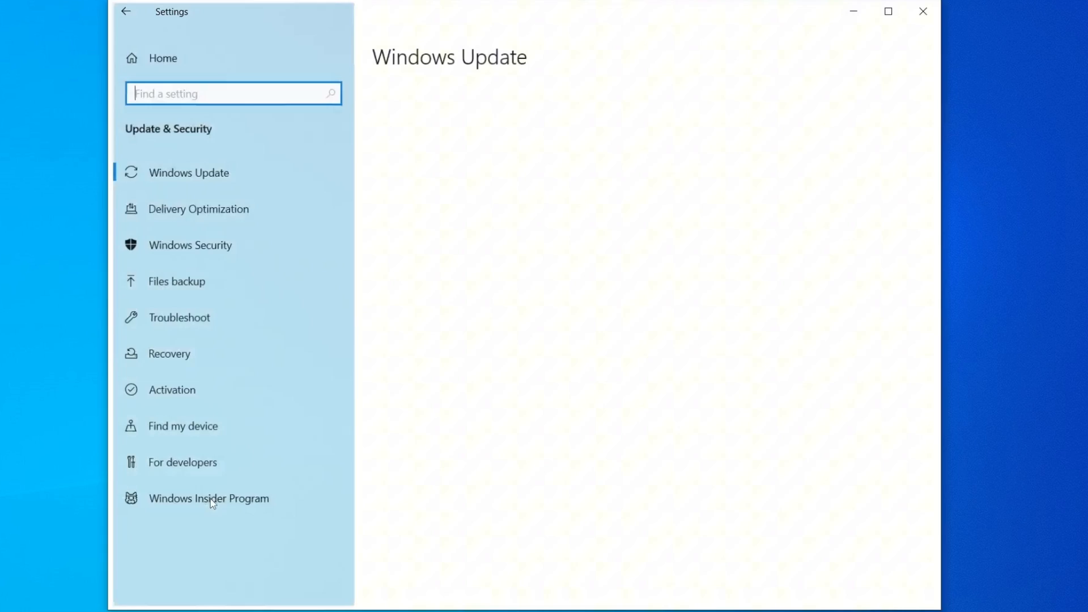
{"action": "left_click", "coordinate": [188, 172]}
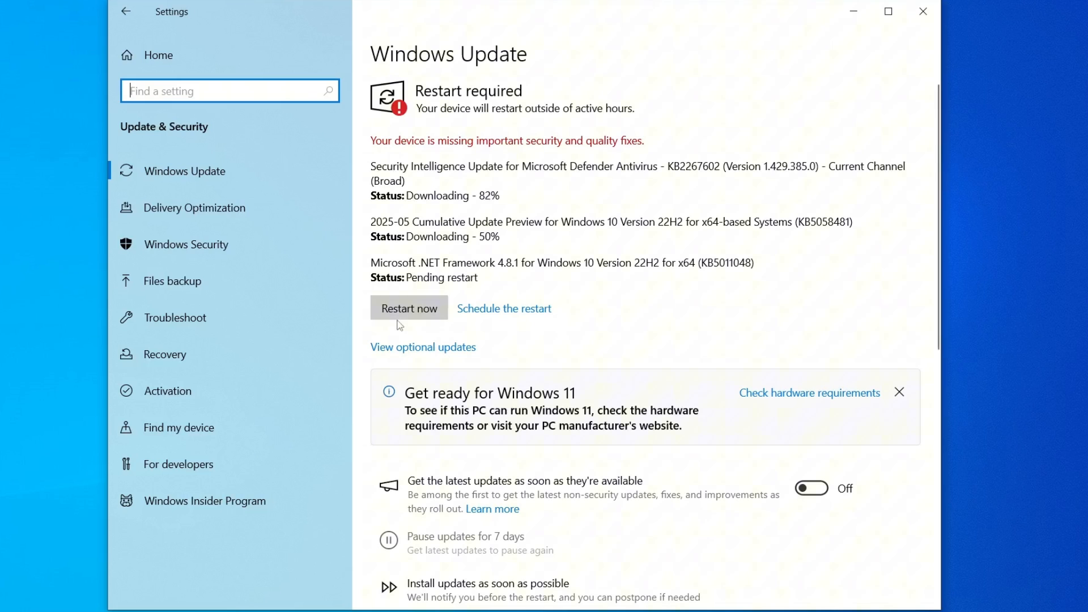
{"action": "left_click", "coordinate": [410, 309]}
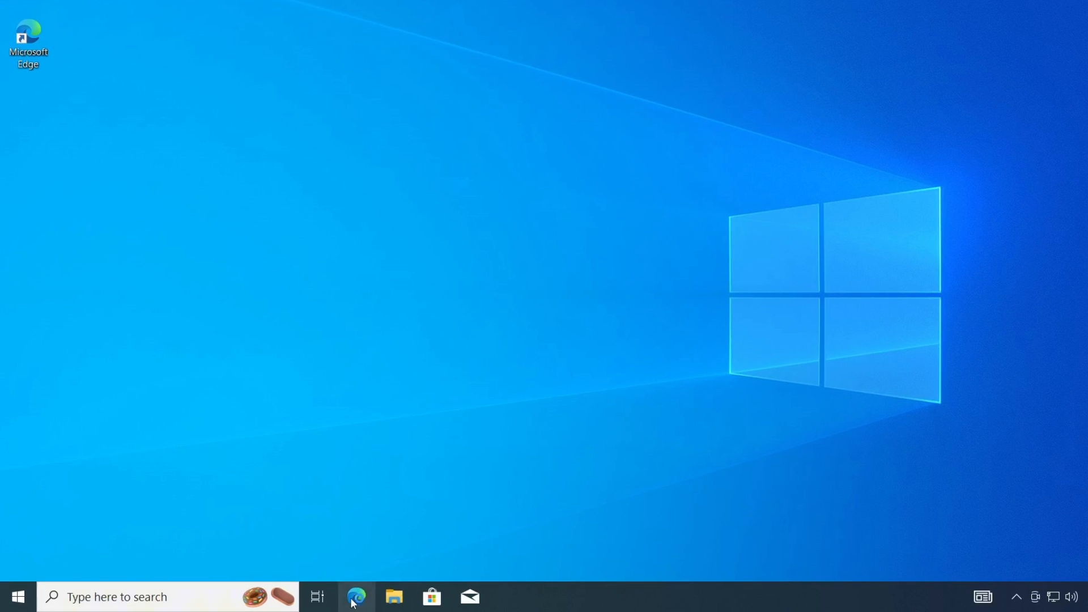
In Edge, search 'windows 11 iso download' and go to Microsoft's Download Windows 11 page.
{"action": "left_click", "coordinate": [356, 598]}
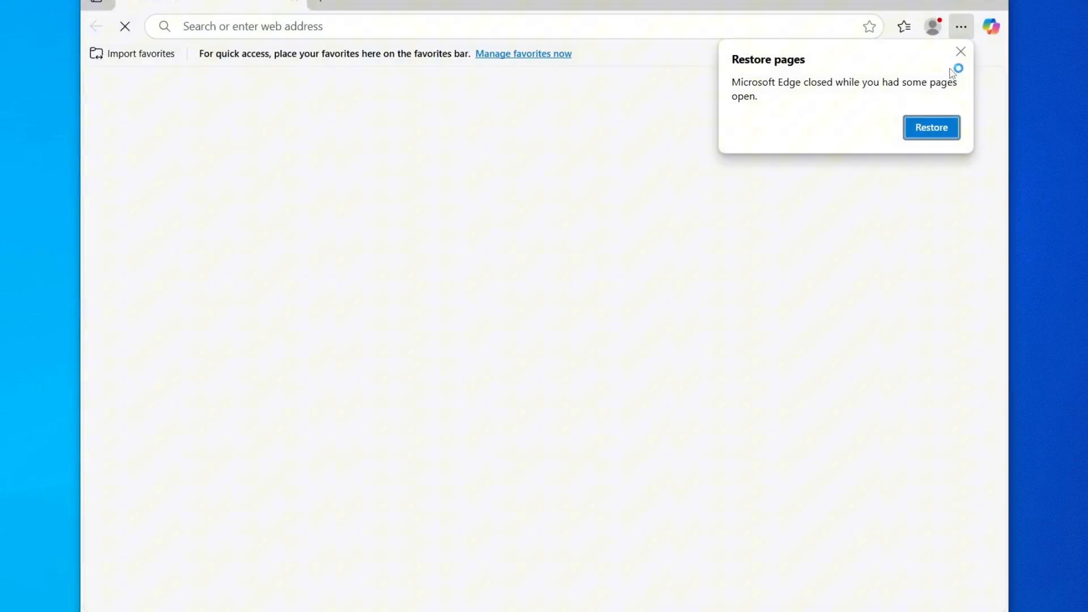
{"action": "left_click", "coordinate": [960, 51]}
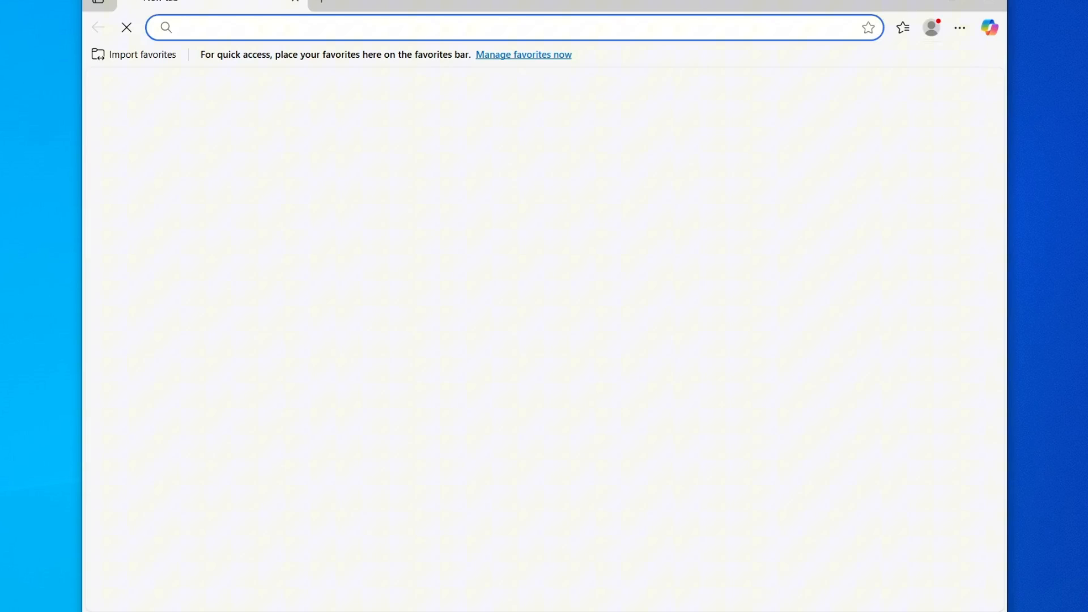
{"action": "type", "text": "windows"}
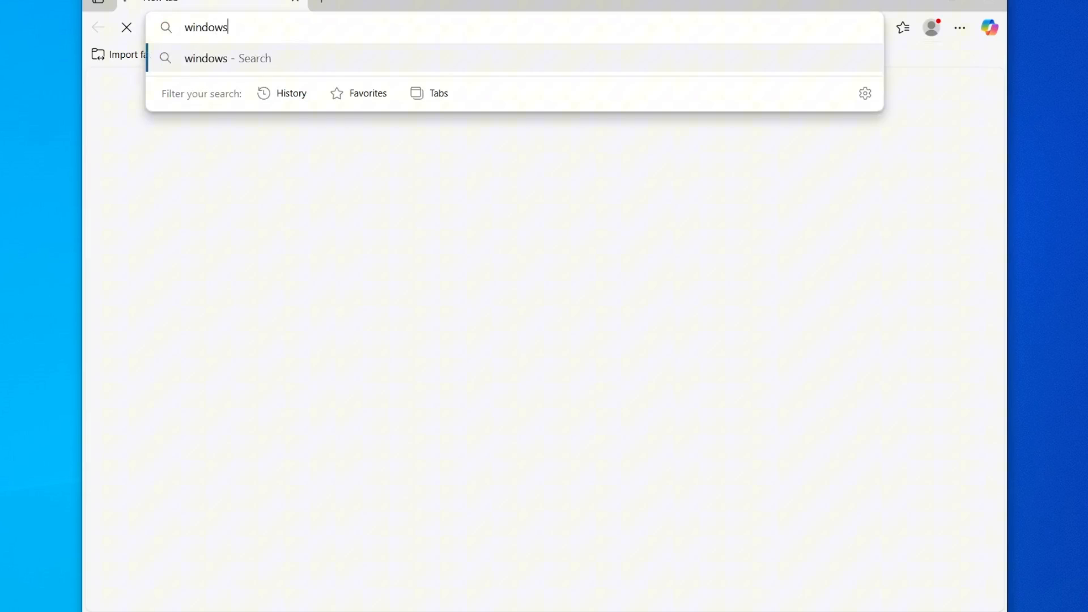
{"action": "type", "text": "11 iso download"}
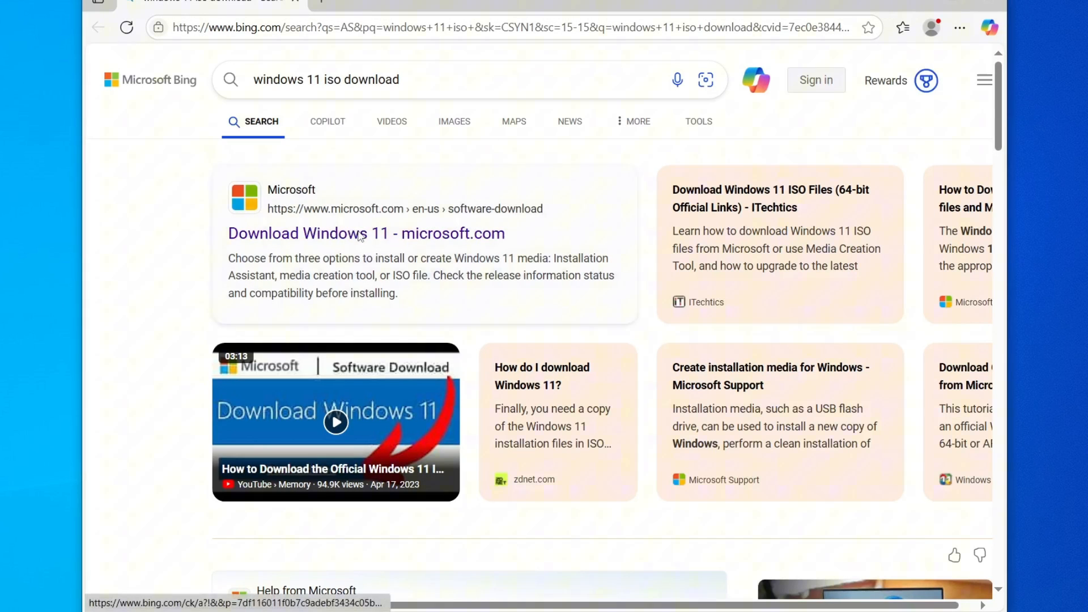
{"action": "left_click", "coordinate": [366, 233]}
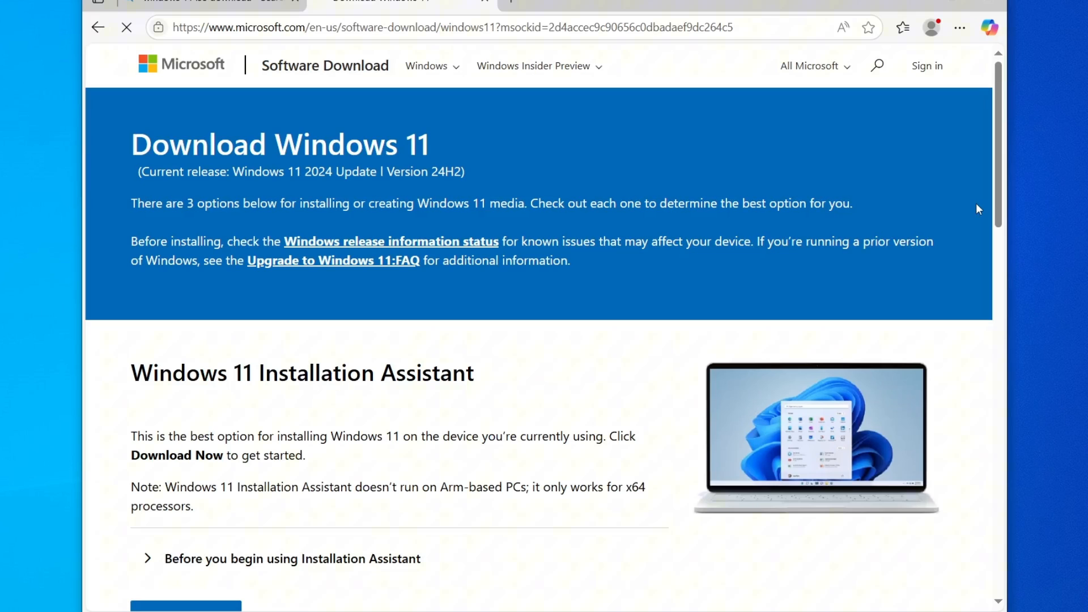
Choose Windows 11 (multi-edition ISO for x64 devices) and submit it with Download Now.
{"action": "scroll", "scroll_direction": "down", "scroll_amount": 3}
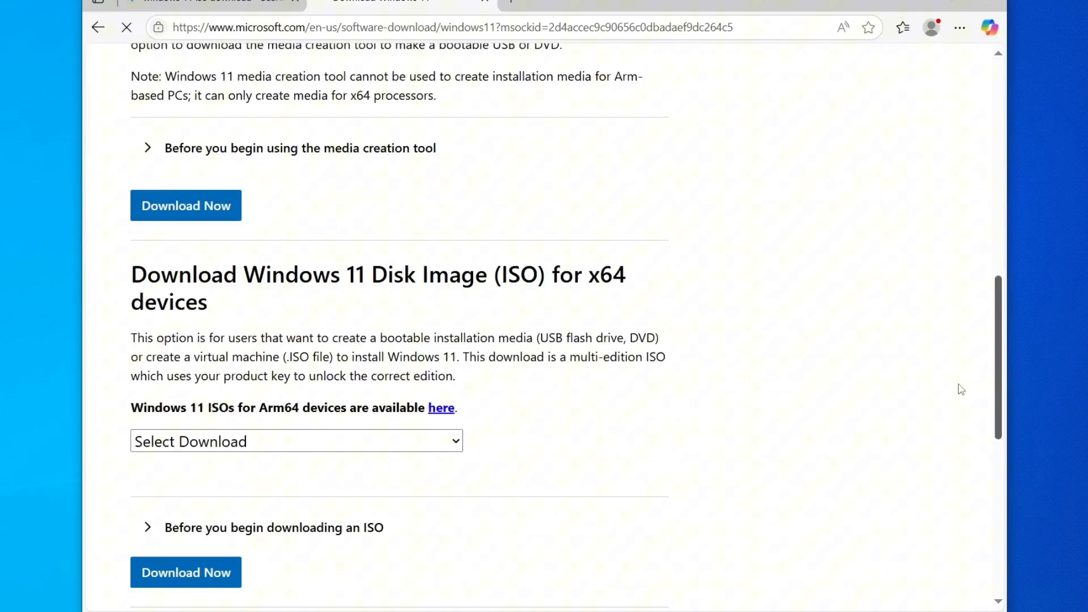
{"action": "scroll", "scroll_direction": "down", "scroll_amount": 3}
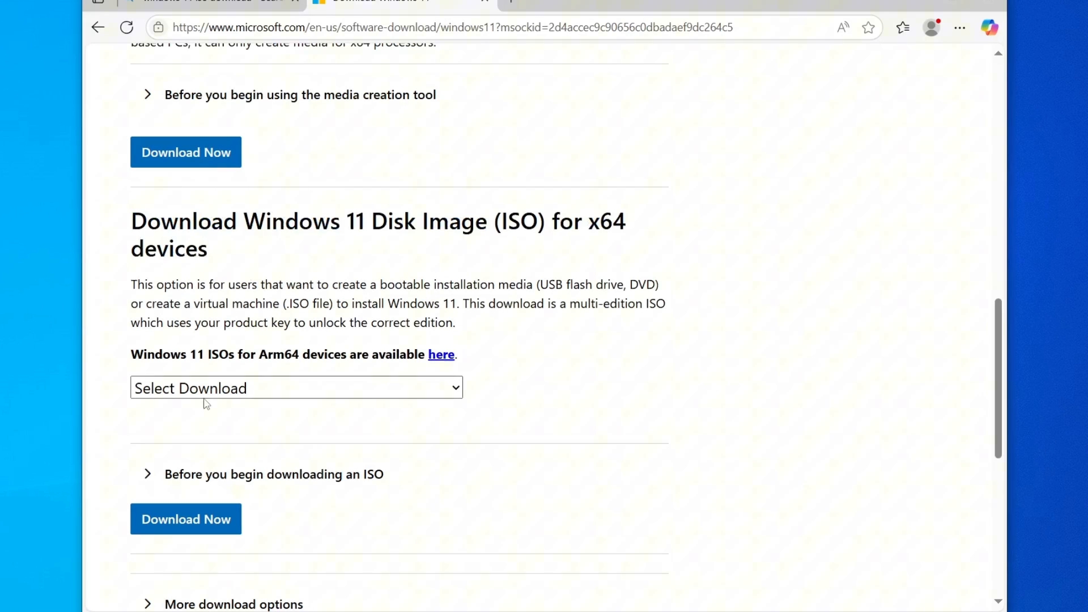
{"action": "left_click", "coordinate": [295, 388]}
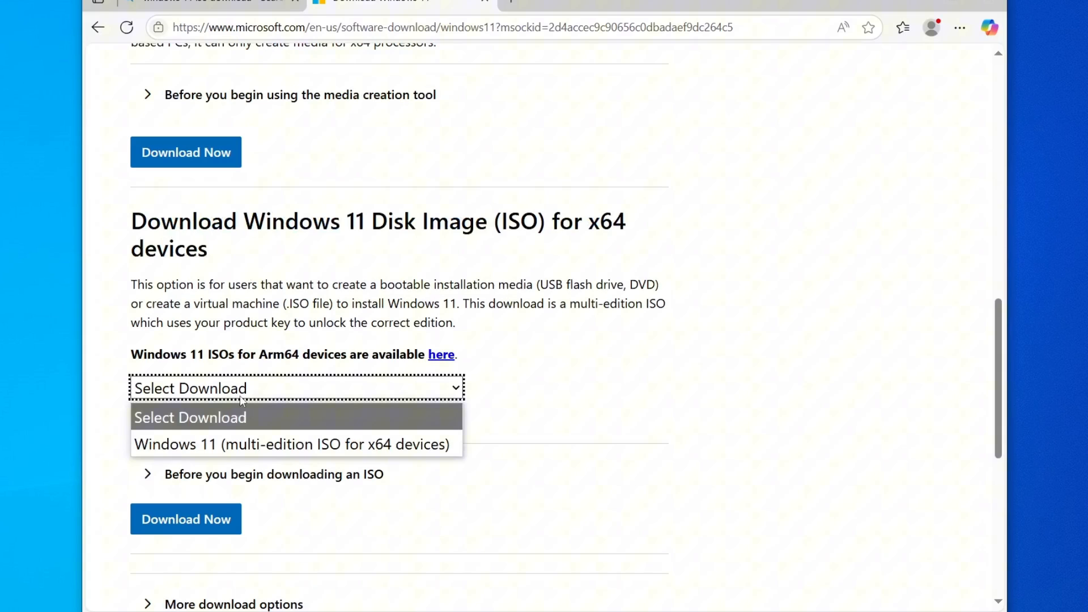
{"action": "left_click", "coordinate": [292, 444]}
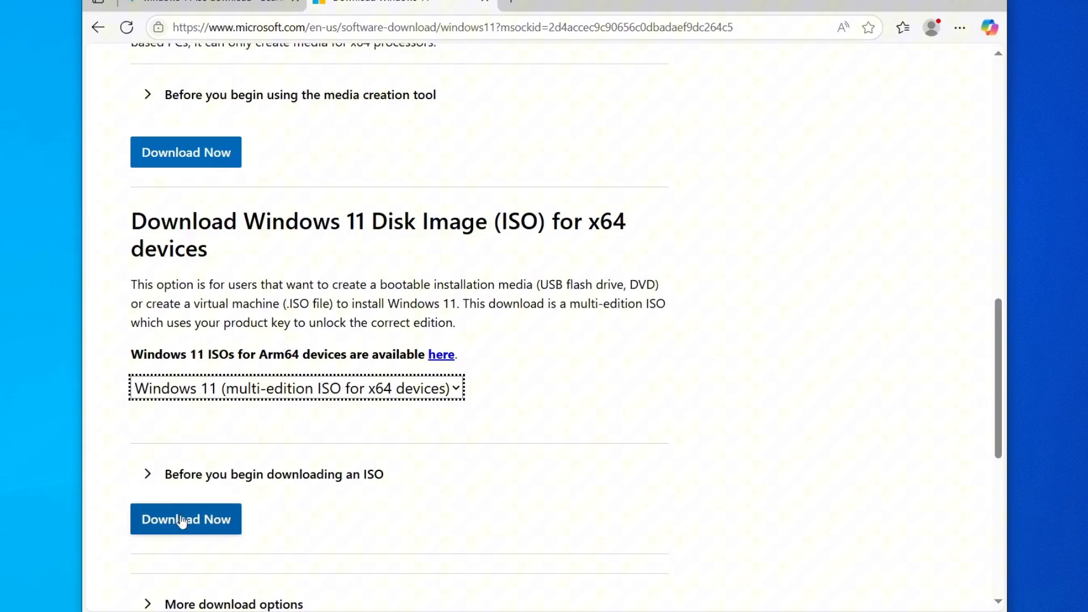
{"action": "left_click", "coordinate": [184, 520]}
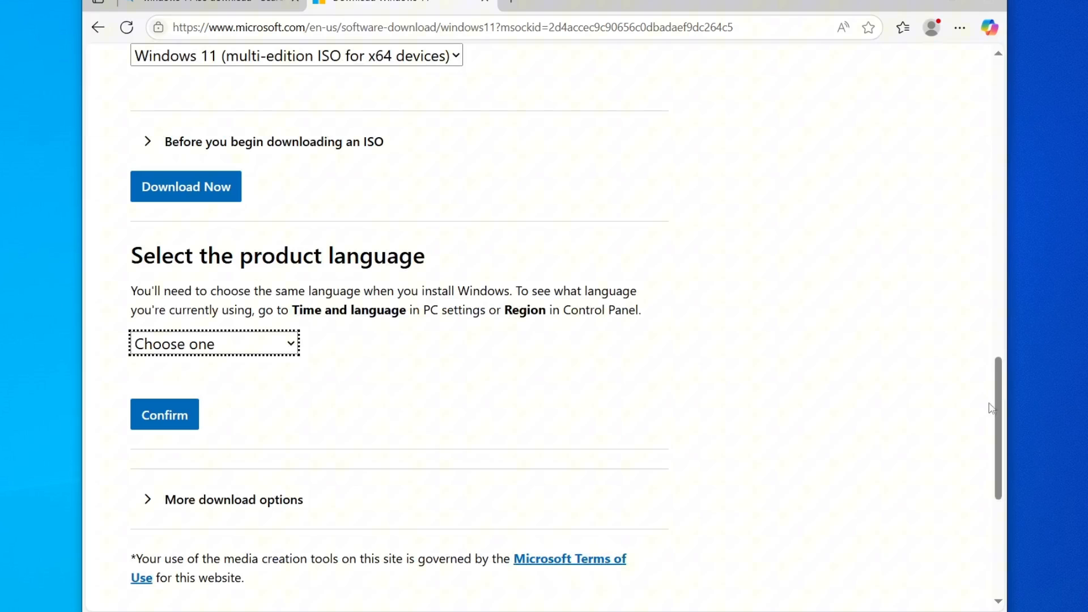
Pick English International from the product language list.
{"action": "left_click", "coordinate": [213, 344]}
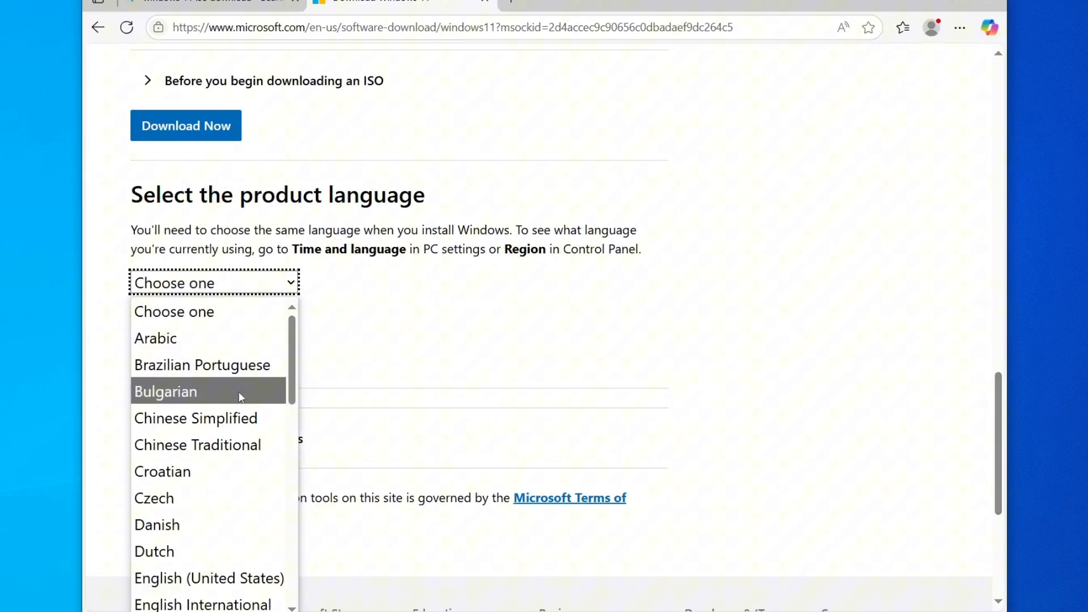
{"action": "mouse_move", "coordinate": [209, 577]}
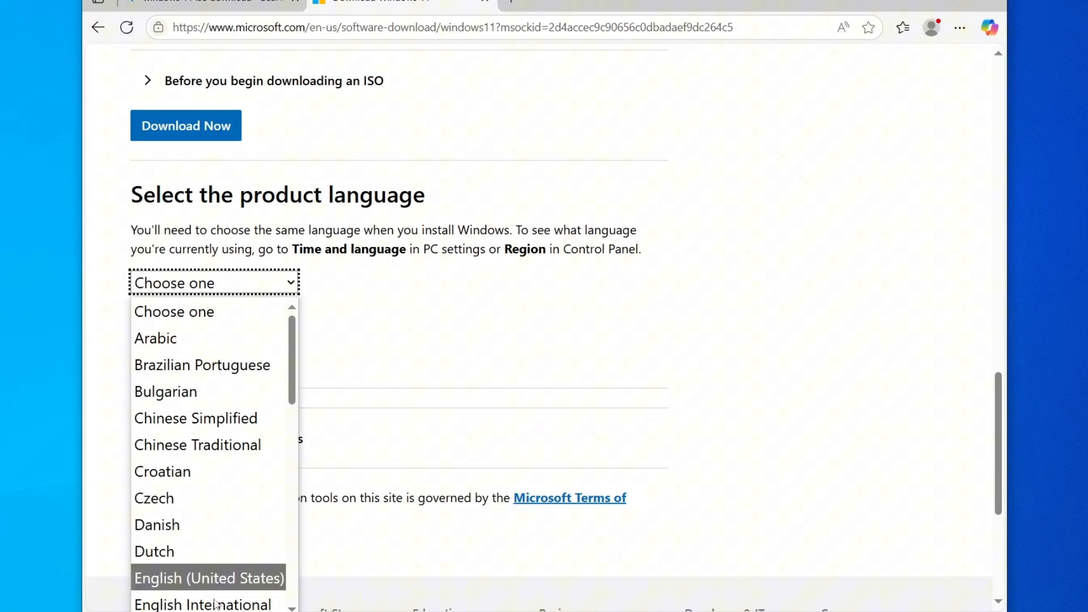
{"action": "mouse_move", "coordinate": [221, 602]}
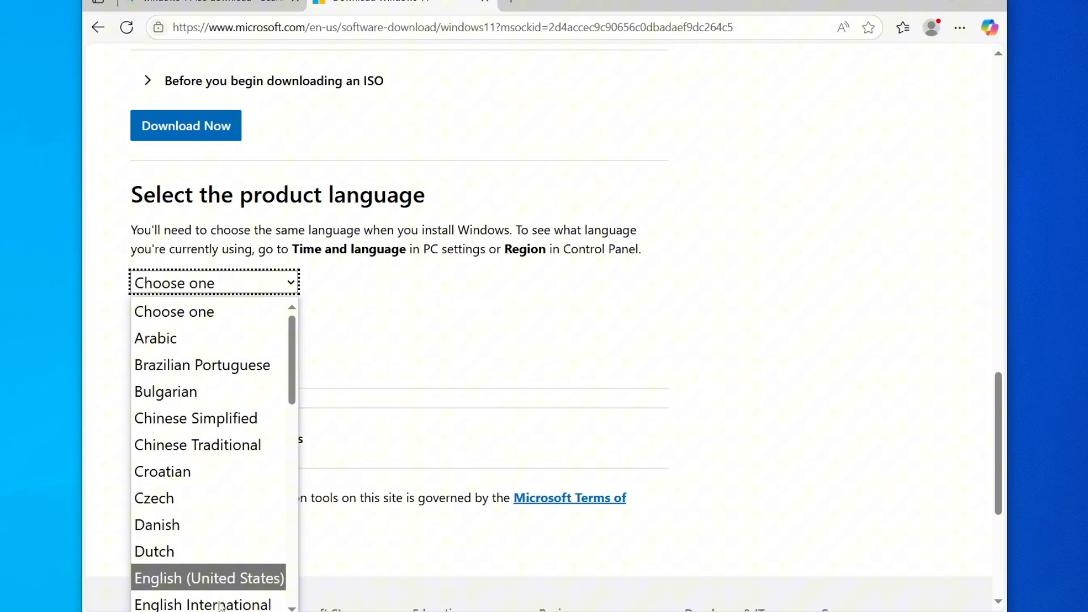
{"action": "mouse_move", "coordinate": [203, 602]}
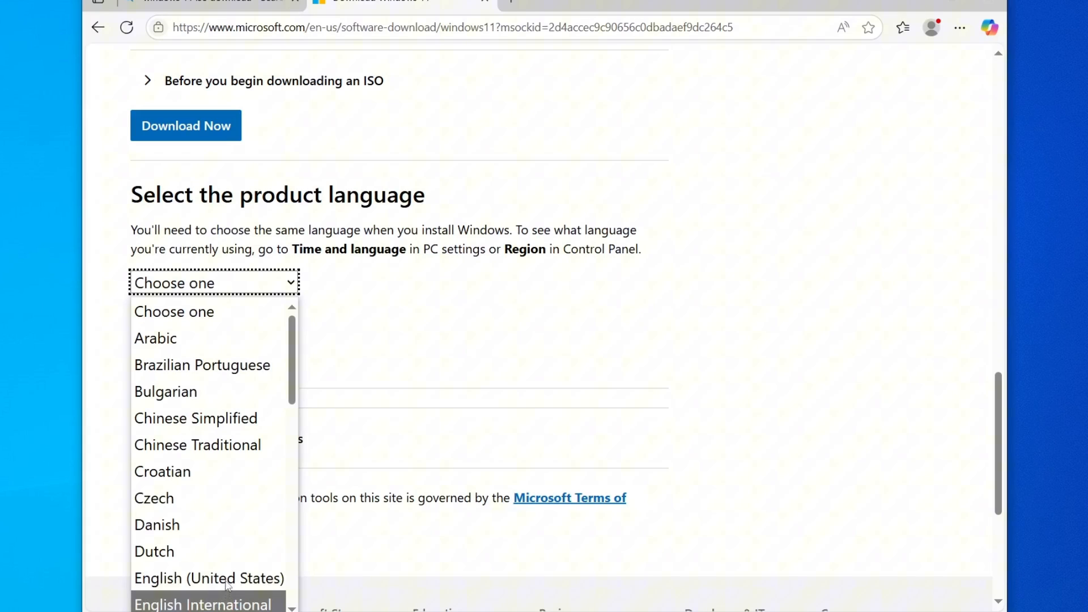
{"action": "left_click", "coordinate": [203, 602]}
{"action": "type", "text": "cmd"}
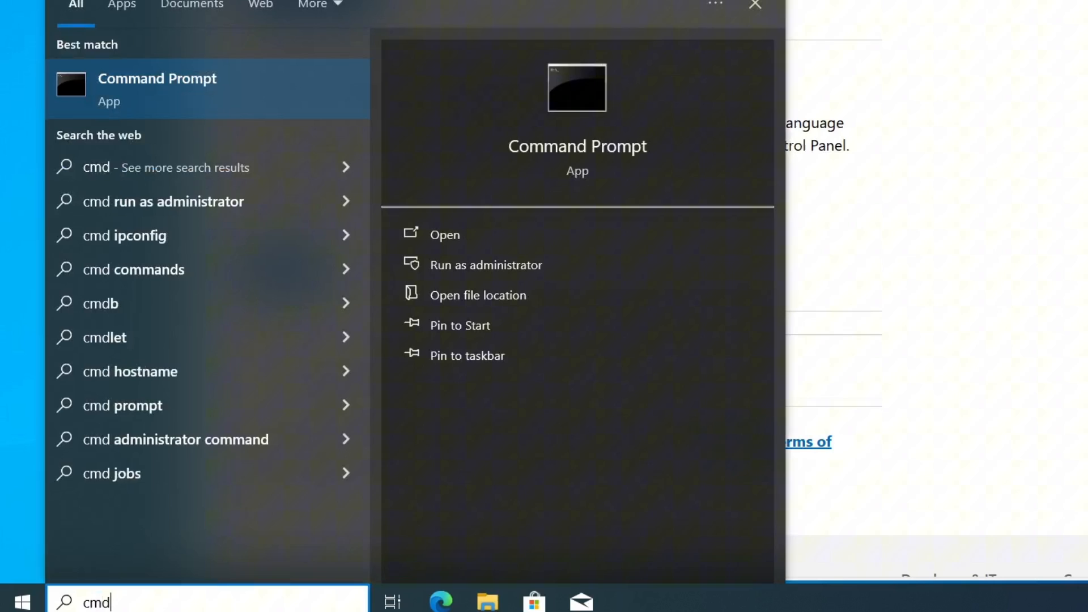
Run Command Prompt as administrator from the Start search results.
{"action": "right_click", "coordinate": [157, 88]}
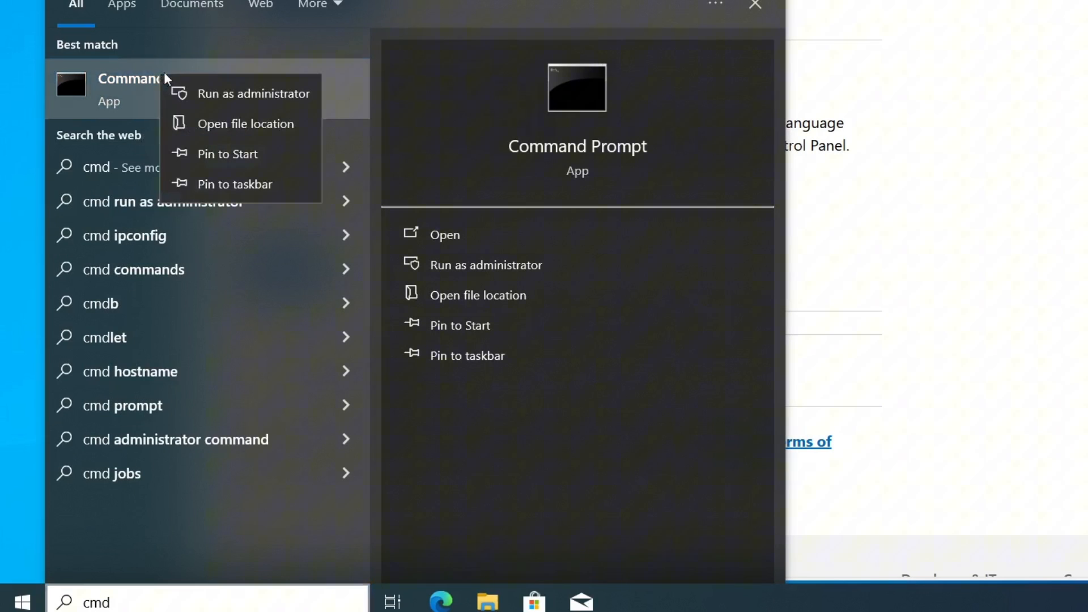
{"action": "mouse_move", "coordinate": [240, 93]}
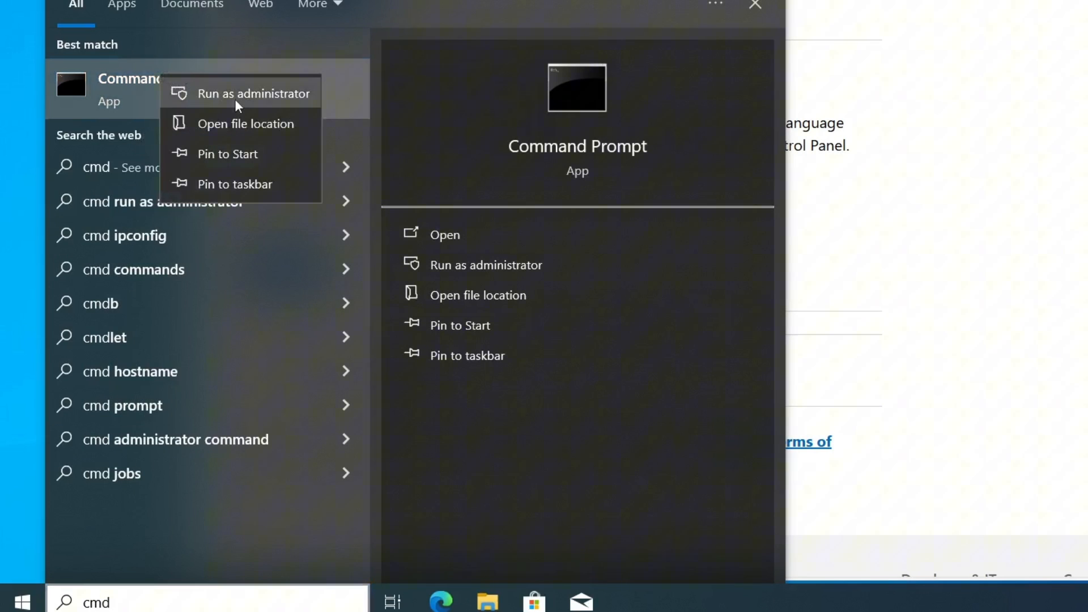
{"action": "left_click", "coordinate": [254, 93]}
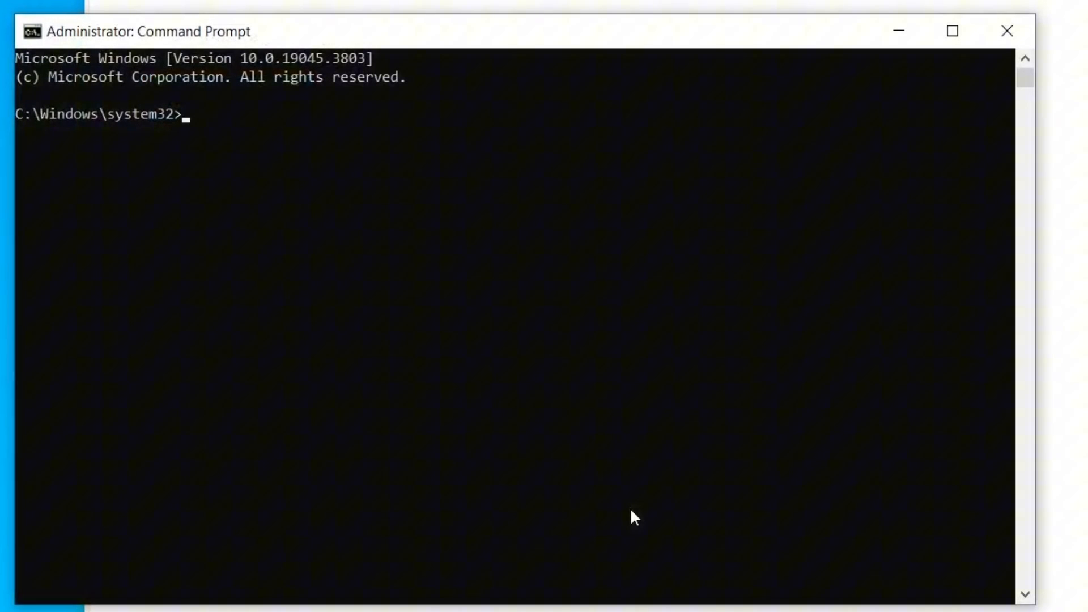
Run dism /get-intl /online to show the installed system language (en-US).
{"action": "type", "text": "dis"}
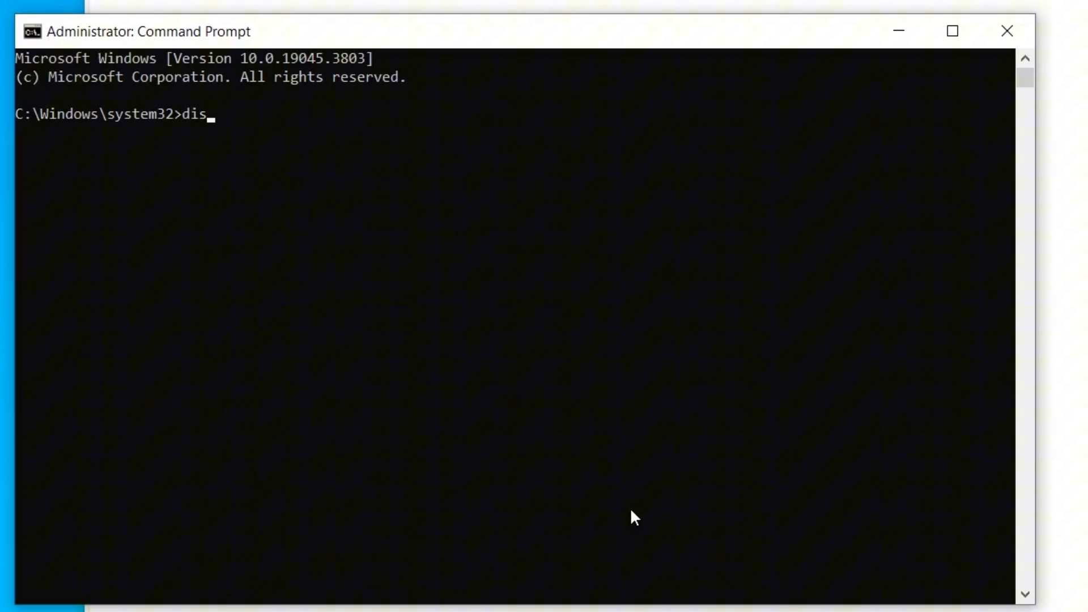
{"action": "type", "text": "m"}
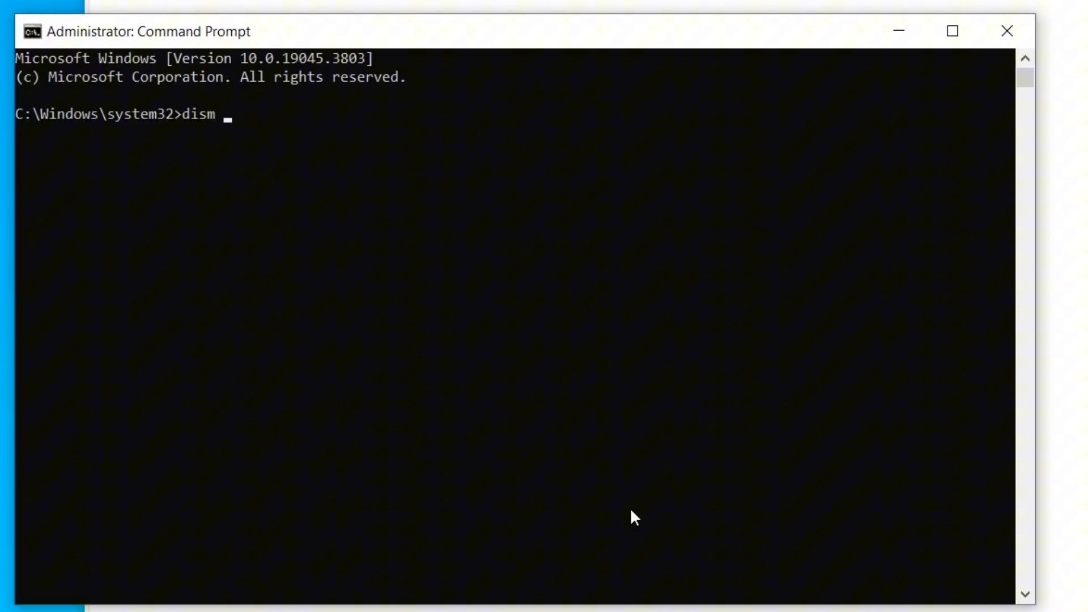
{"action": "type", "text": "/get"}
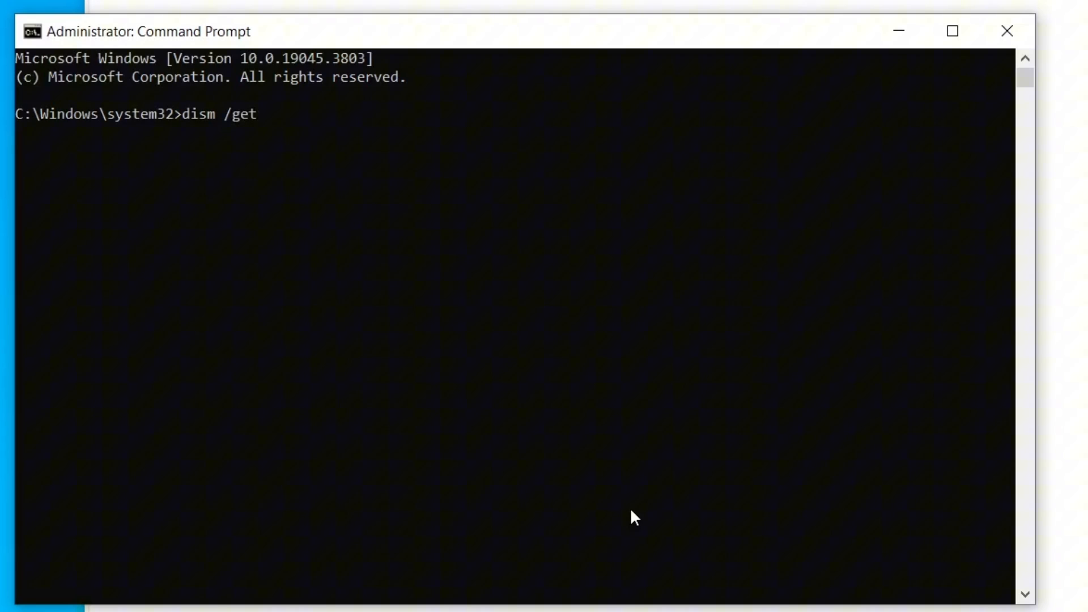
{"action": "type", "text": "-intl"}
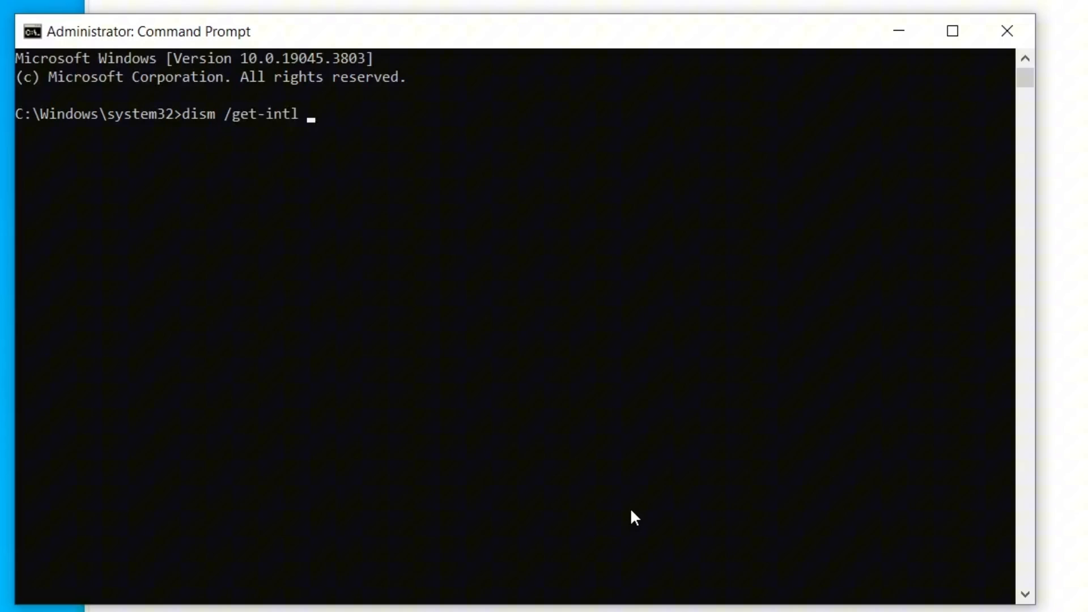
{"action": "type", "text": "/online"}
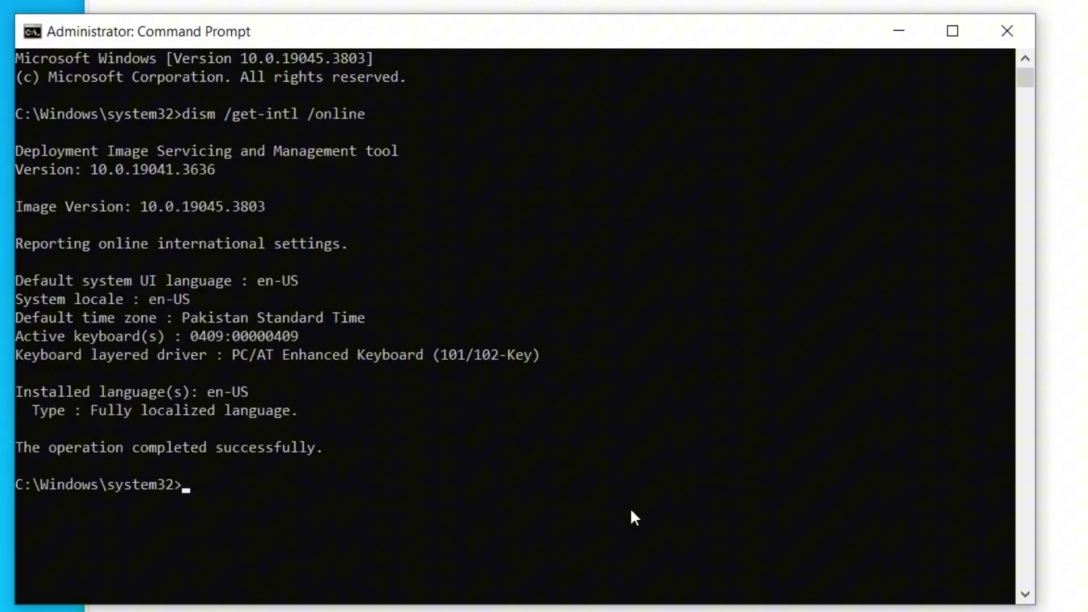
{"action": "mouse_move", "coordinate": [146, 311]}
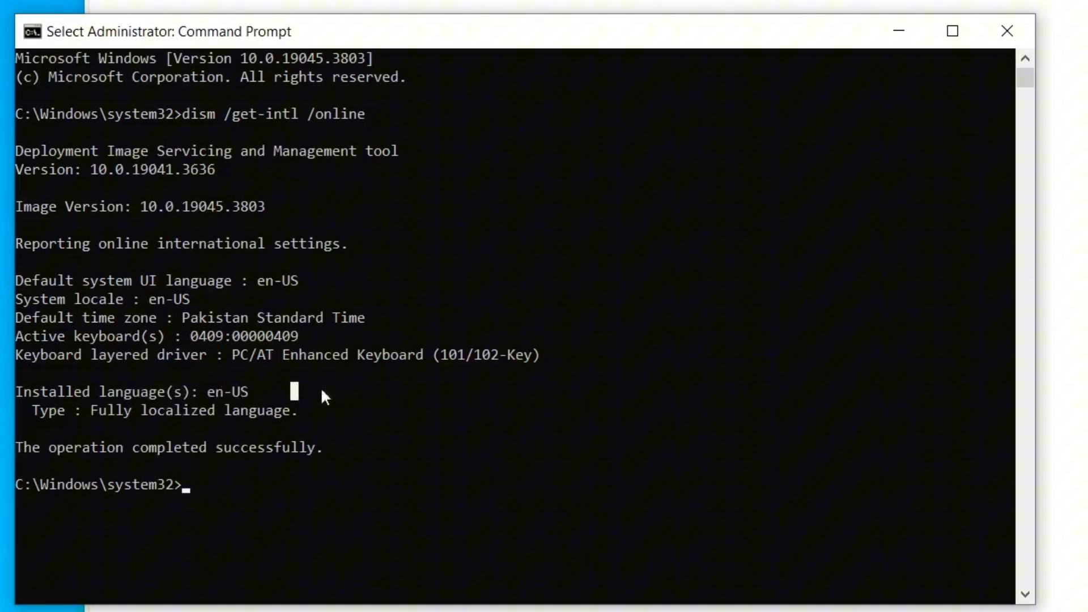
{"action": "mouse_move", "coordinate": [1008, 31]}
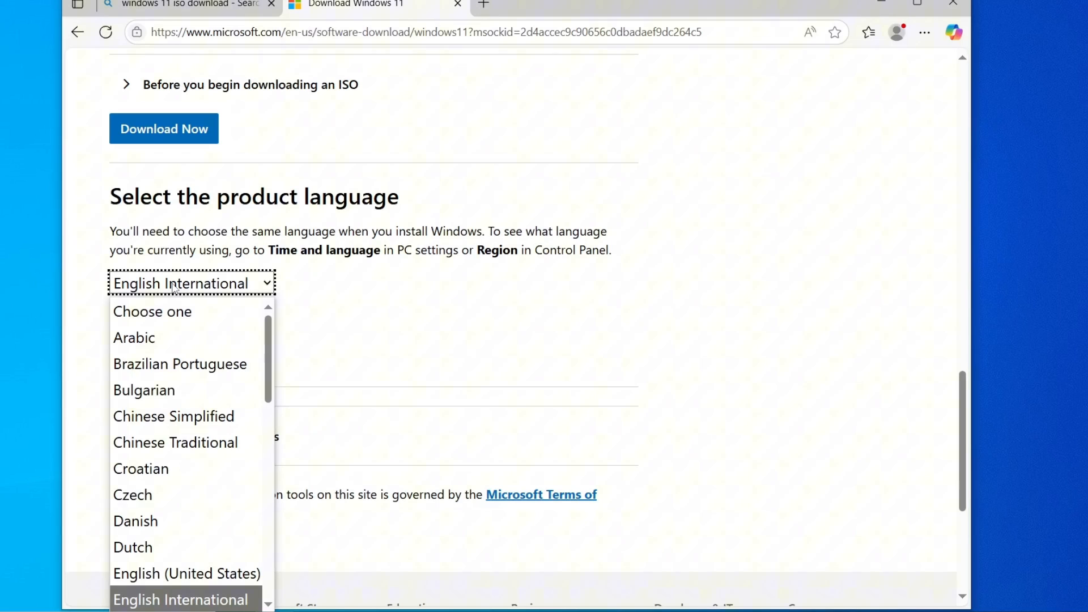
Confirm English (United States) as product language and start the 64-bit Windows 11 ISO download.
{"action": "left_click", "coordinate": [186, 574]}
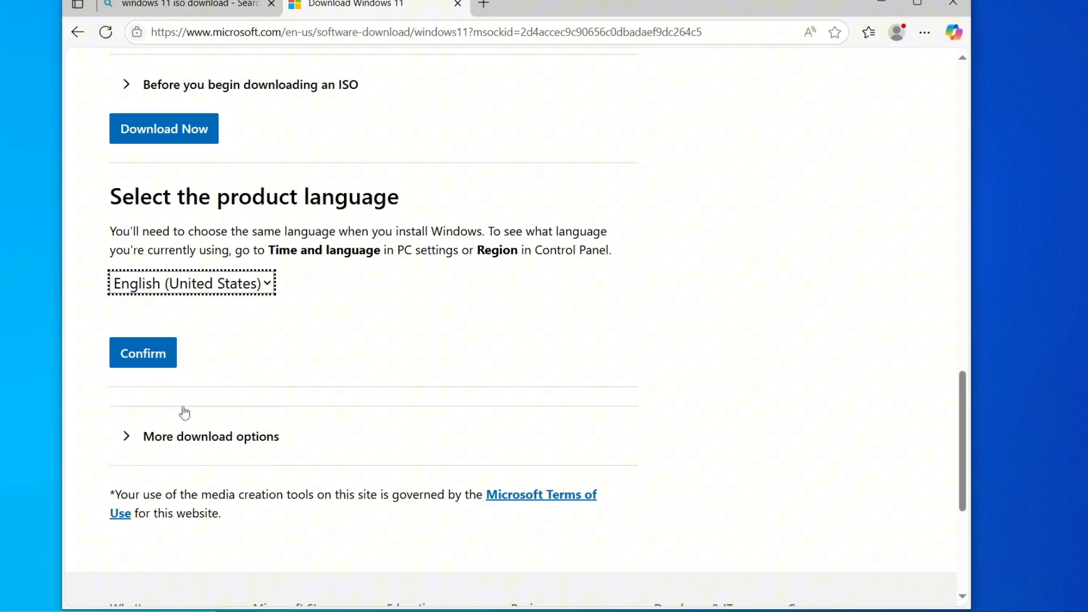
{"action": "left_click", "coordinate": [142, 353]}
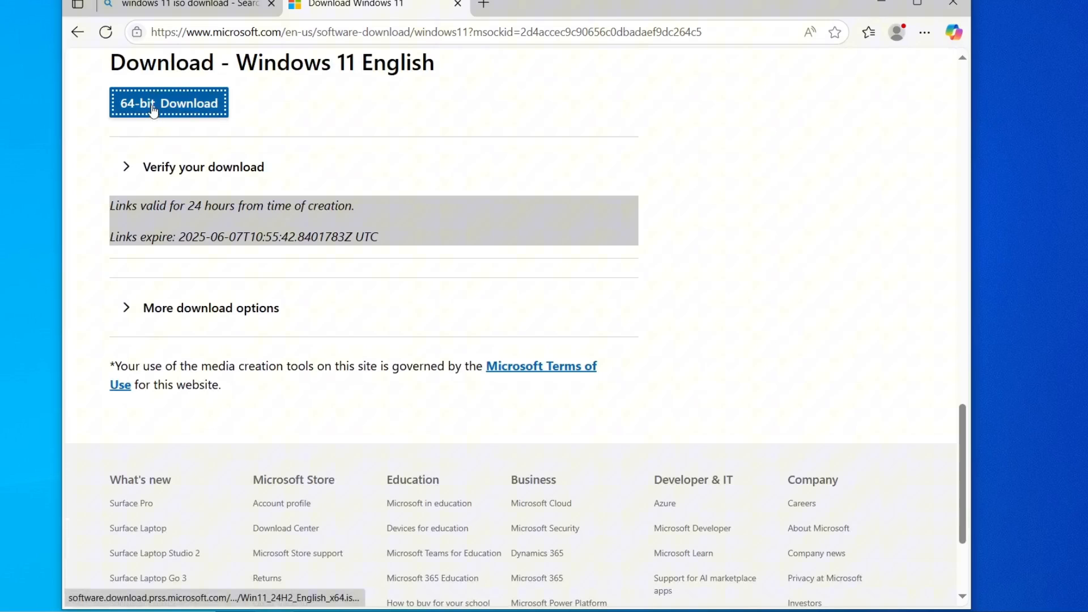
{"action": "left_click", "coordinate": [168, 104]}
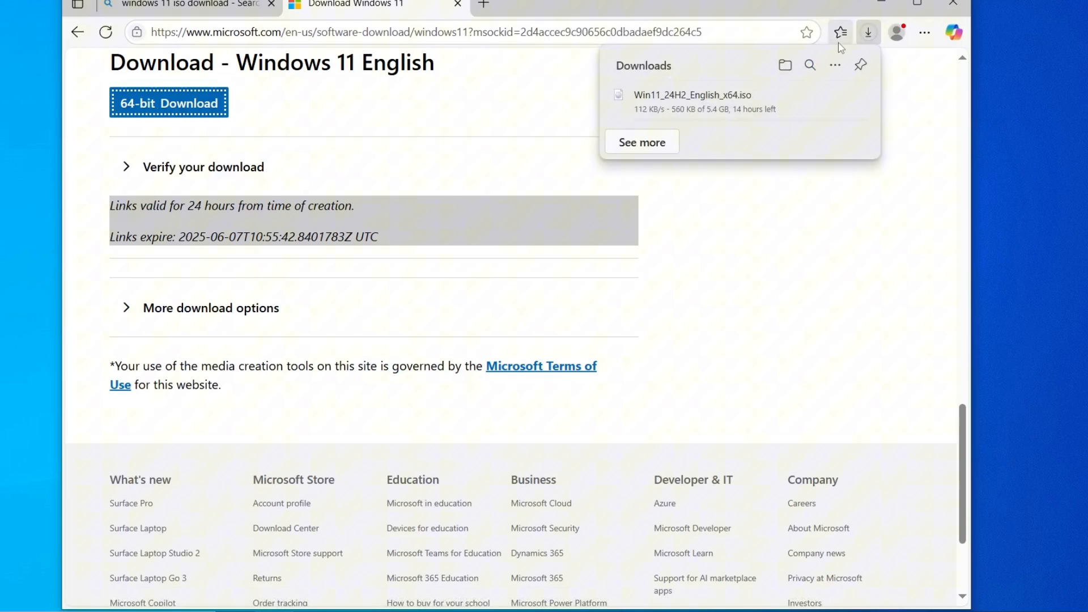
{"action": "mouse_move", "coordinate": [851, 204]}
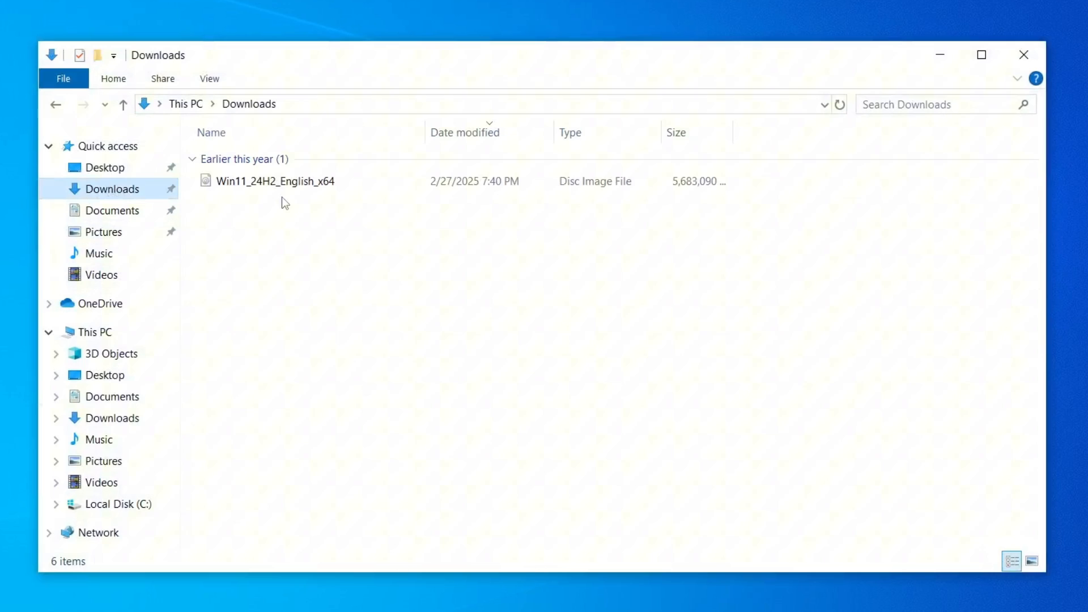
Mount Win11_24H2_English_x64.iso from Downloads as a DVD drive.
{"action": "left_click", "coordinate": [275, 182]}
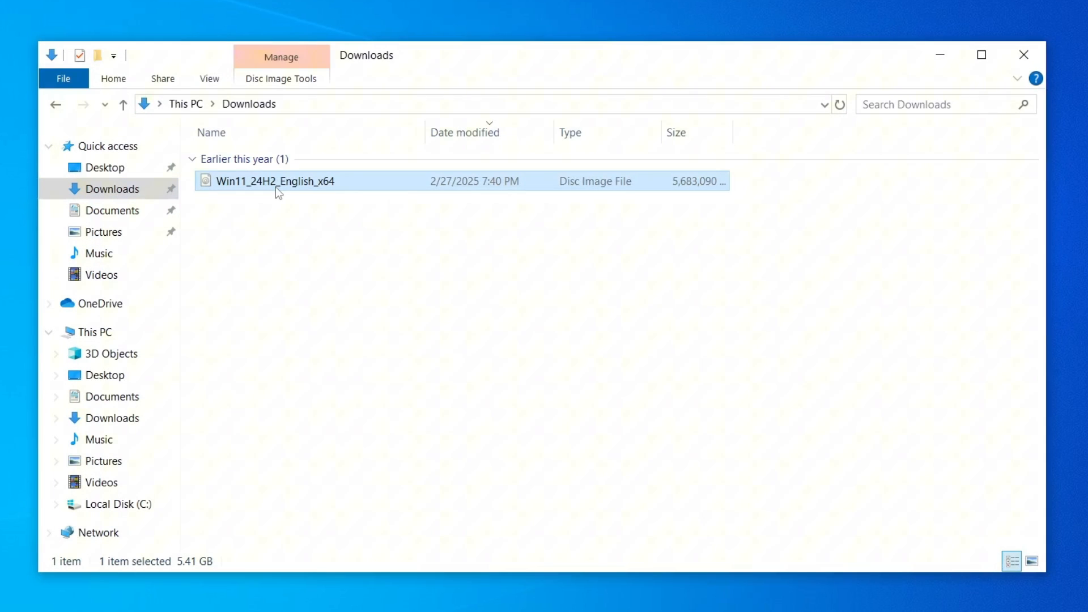
{"action": "double_click", "coordinate": [276, 181]}
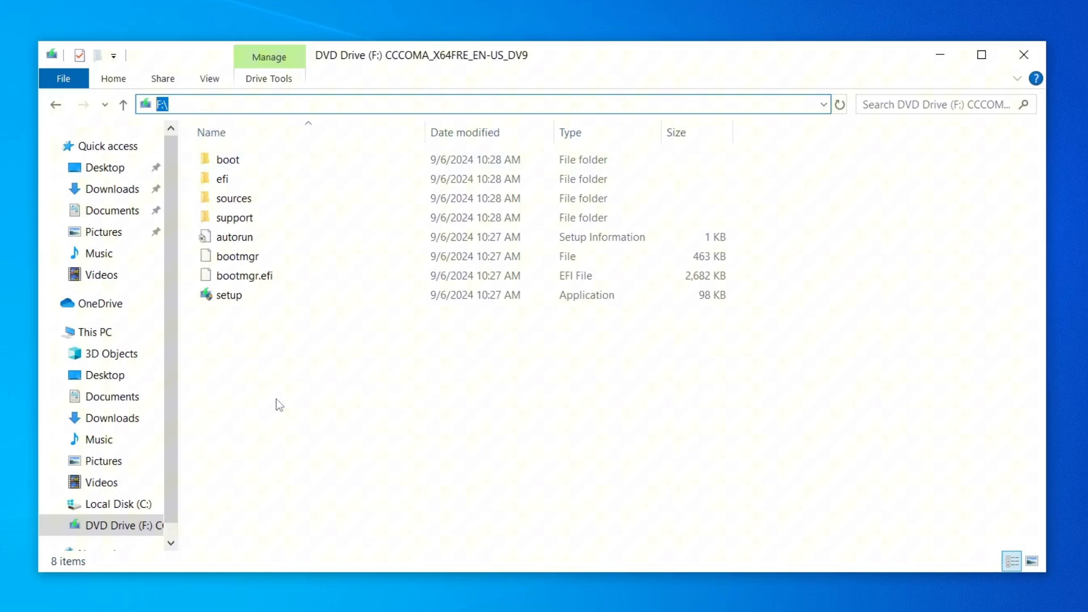
Enter the sources folder of the mounted disc and launch PowerShell there.
{"action": "double_click", "coordinate": [234, 197]}
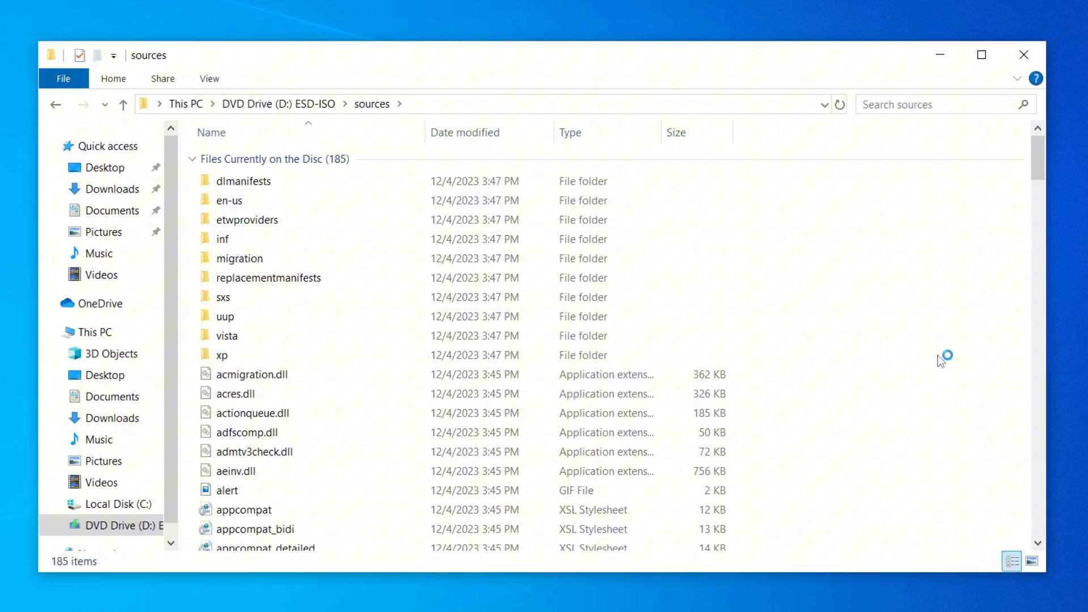
{"action": "mouse_move", "coordinate": [951, 369]}
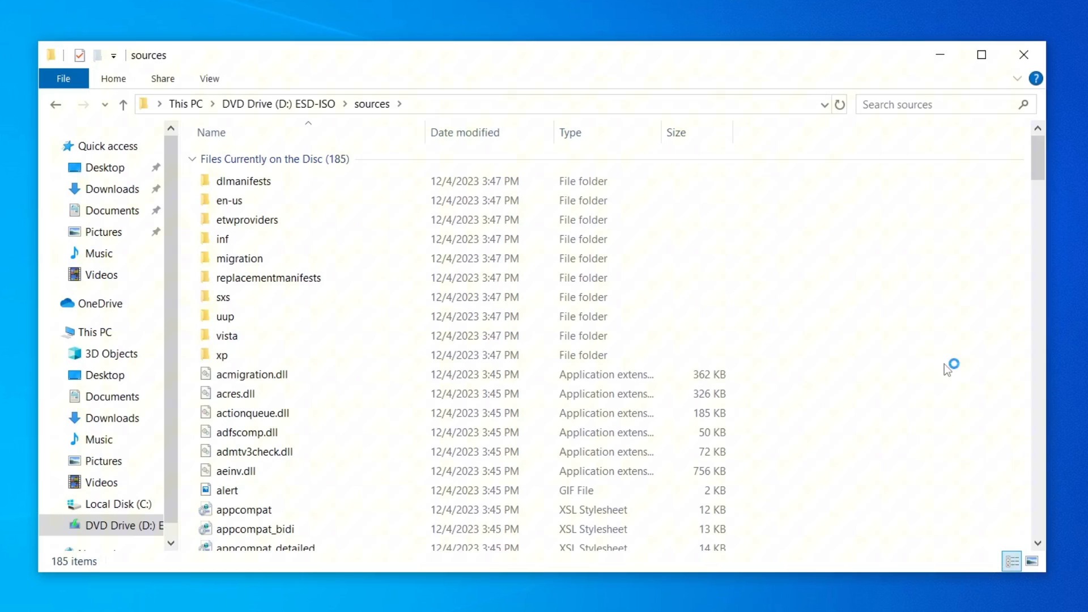
{"action": "mouse_move", "coordinate": [948, 368]}
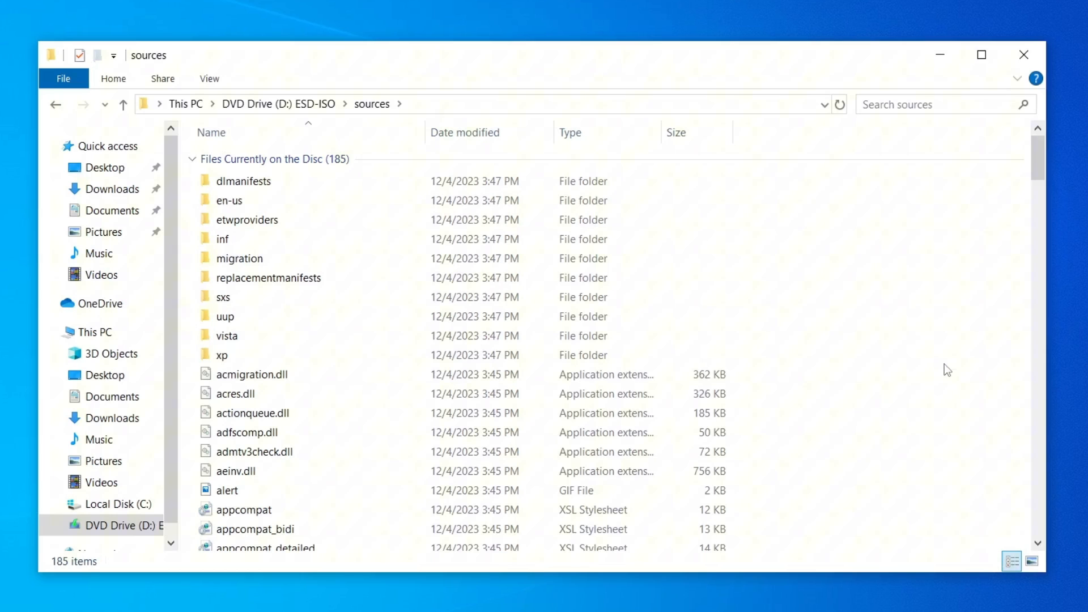
{"action": "right_click", "coordinate": [833, 334]}
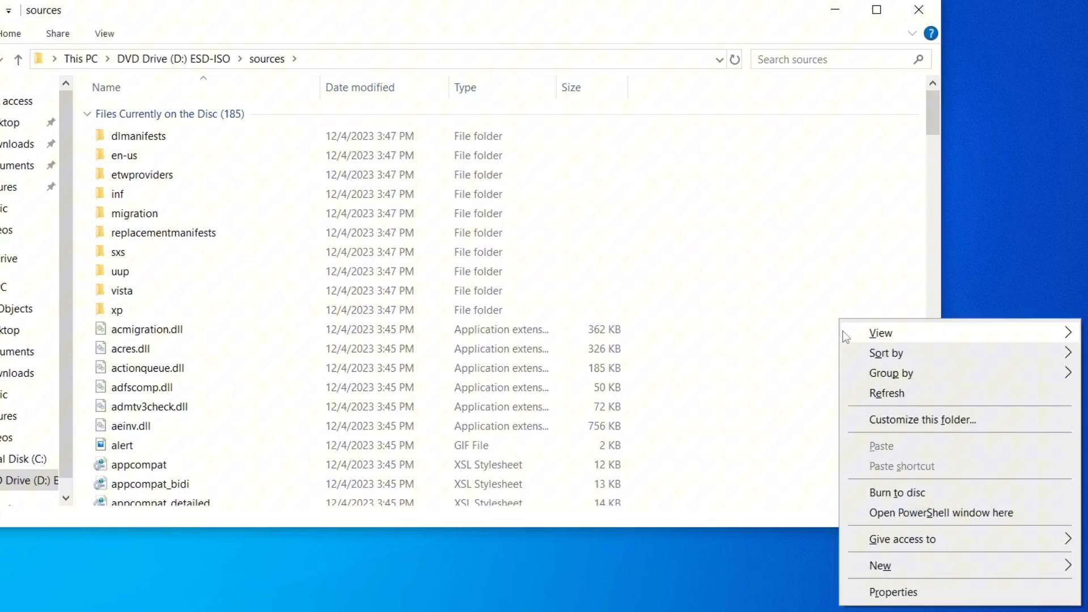
{"action": "mouse_move", "coordinate": [943, 493]}
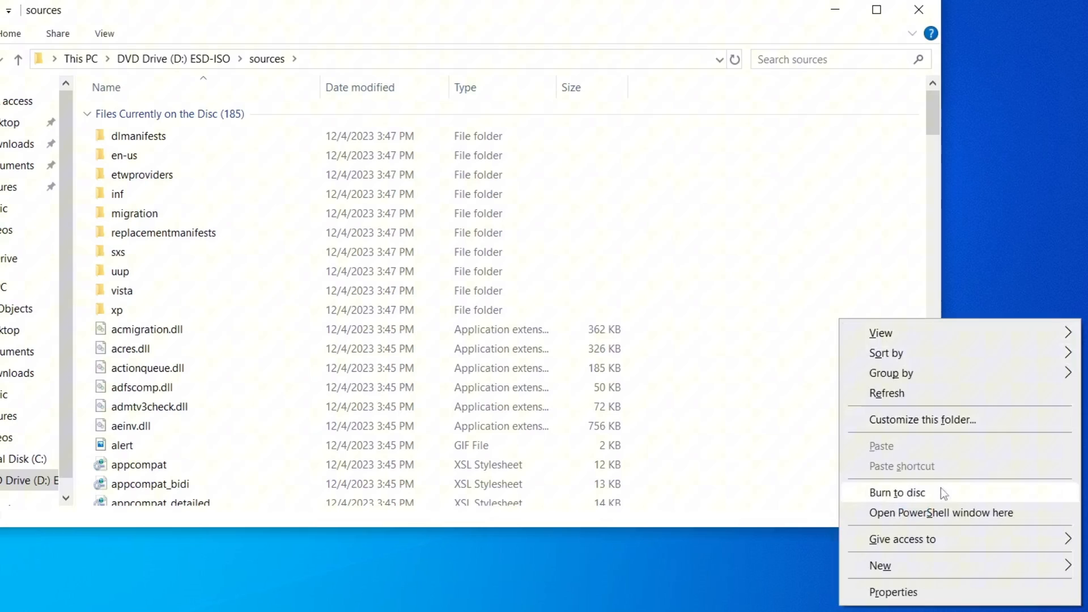
{"action": "mouse_move", "coordinate": [951, 517]}
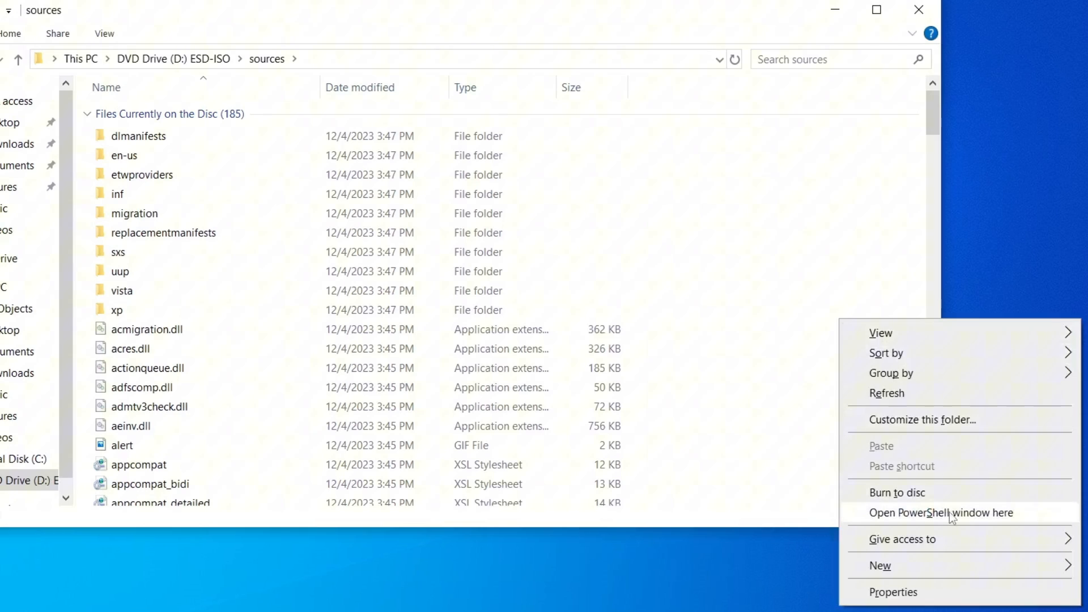
{"action": "left_click", "coordinate": [941, 512]}
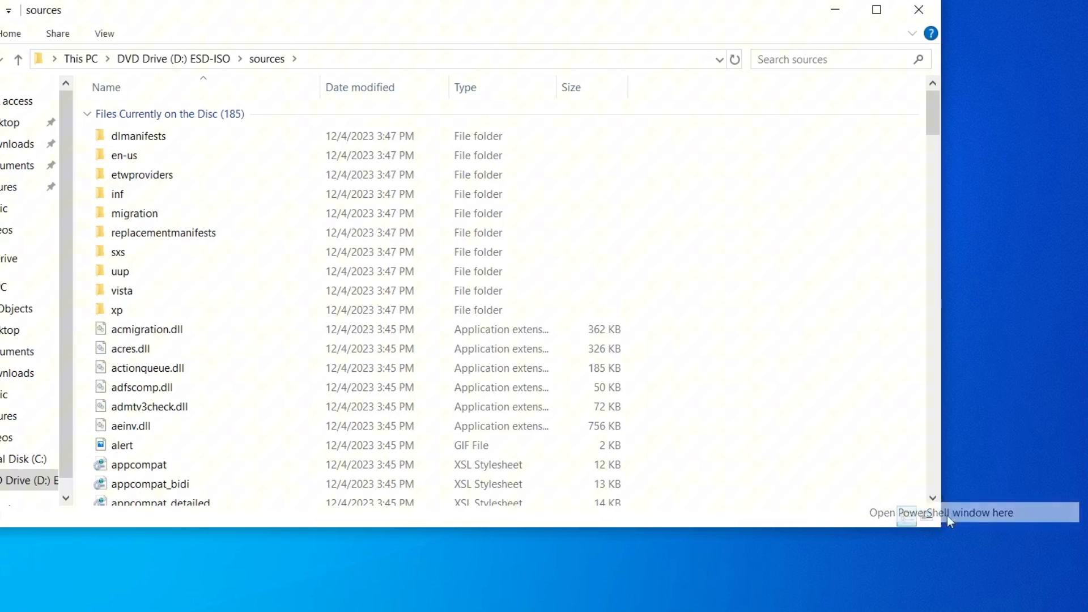
{"action": "mouse_move", "coordinate": [664, 248]}
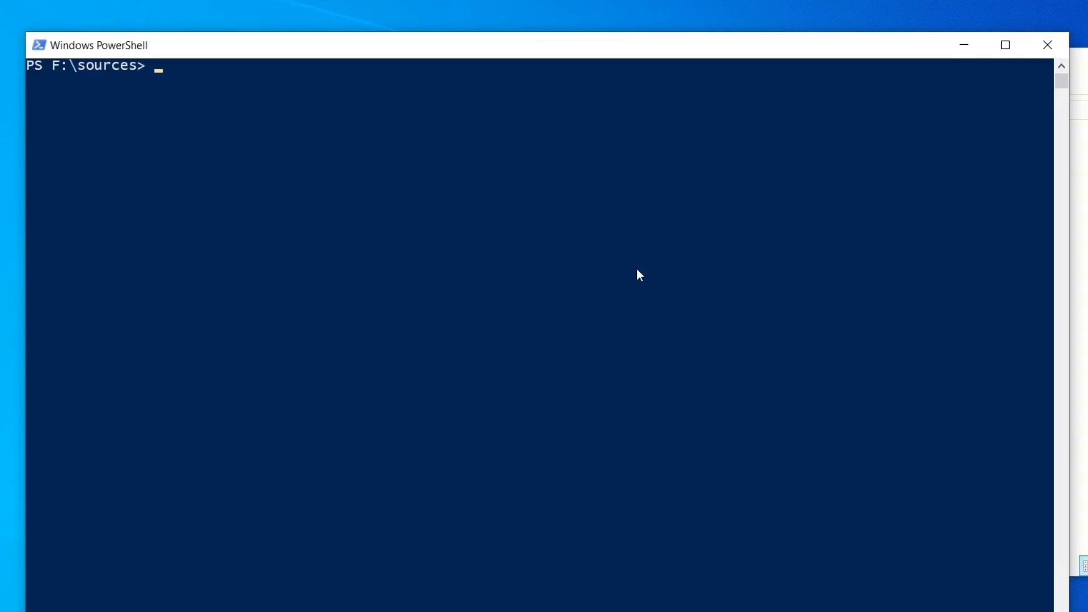
Run .\setupprep.exe /product server in F:\sources and approve the UAC prompt.
{"action": "type", "text": "."}
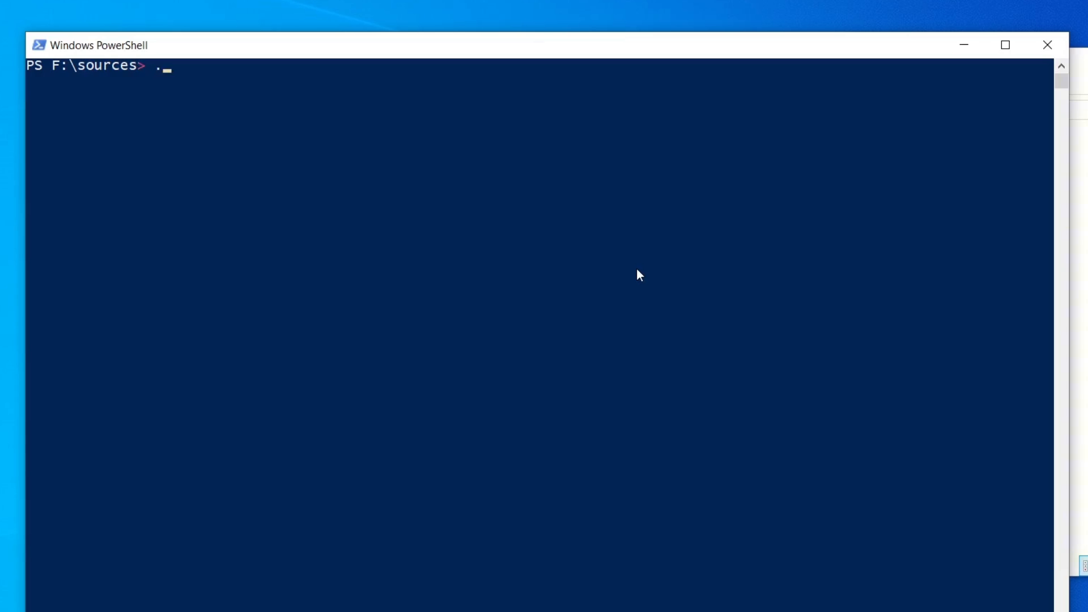
{"action": "type", "text": "\\setu"}
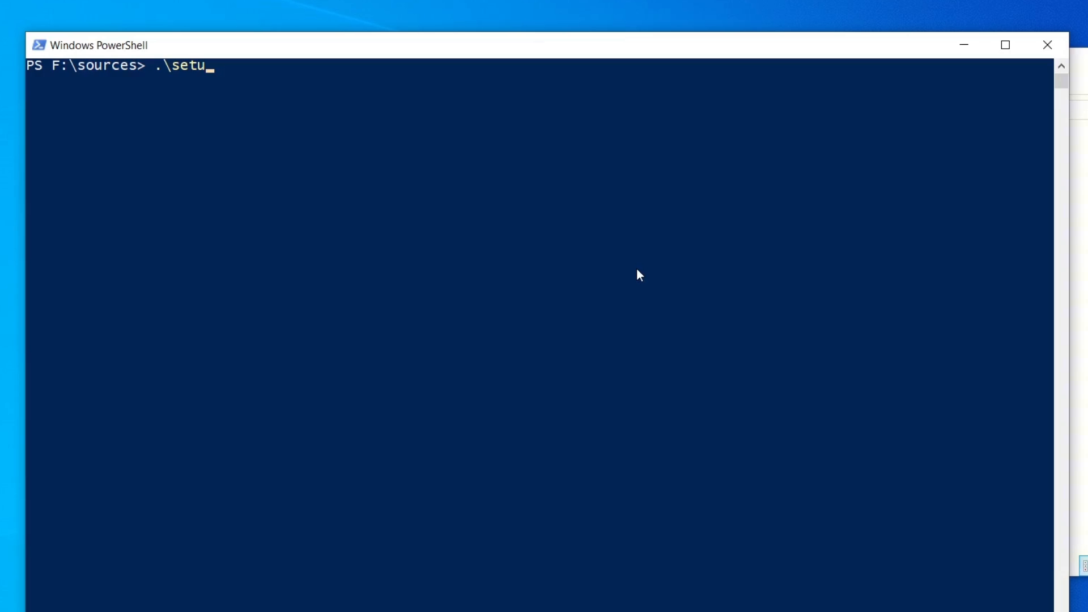
{"action": "type", "text": "pprep"}
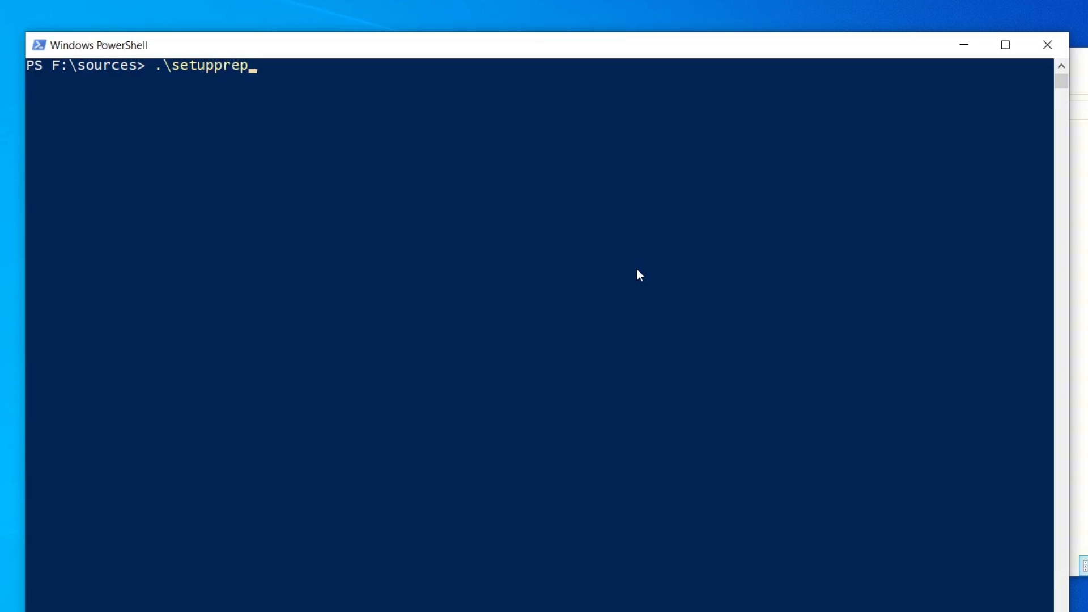
{"action": "type", "text": ".exe /"}
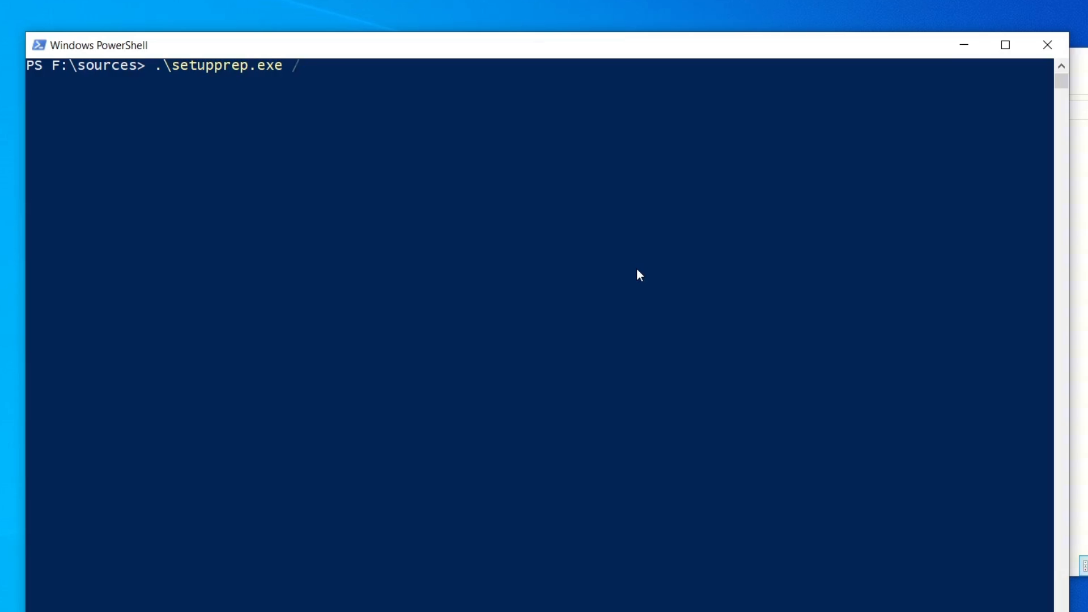
{"action": "type", "text": "pr"}
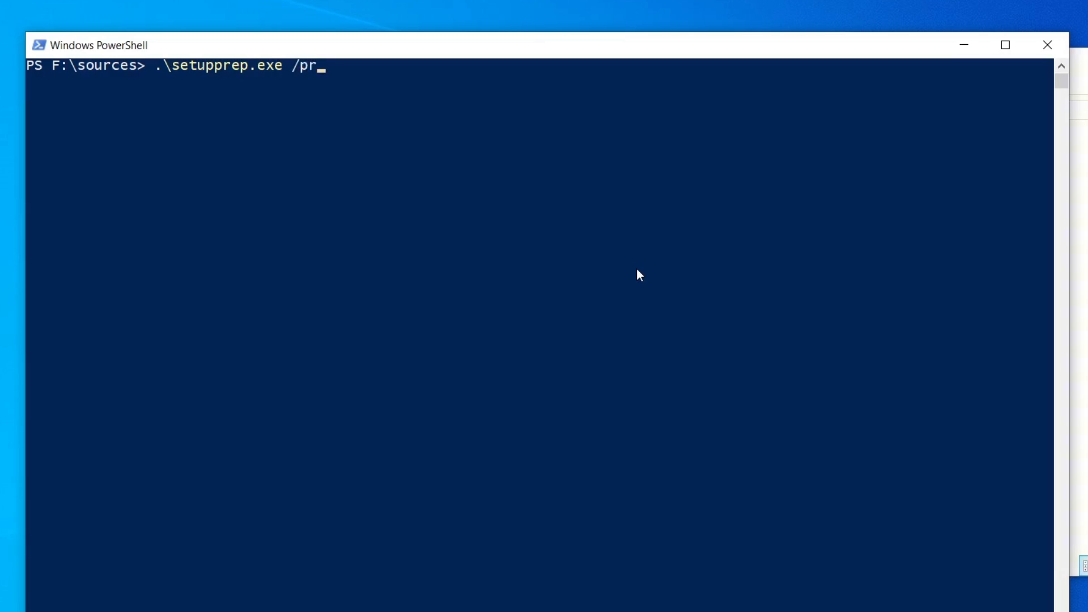
{"action": "type", "text": "oduct"}
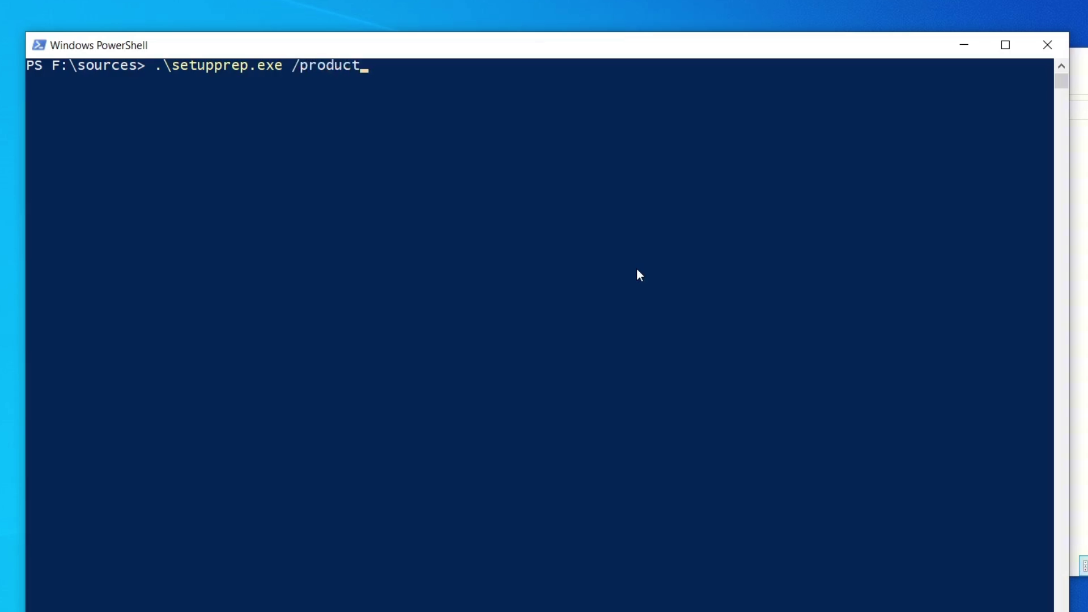
{"action": "type", "text": "server"}
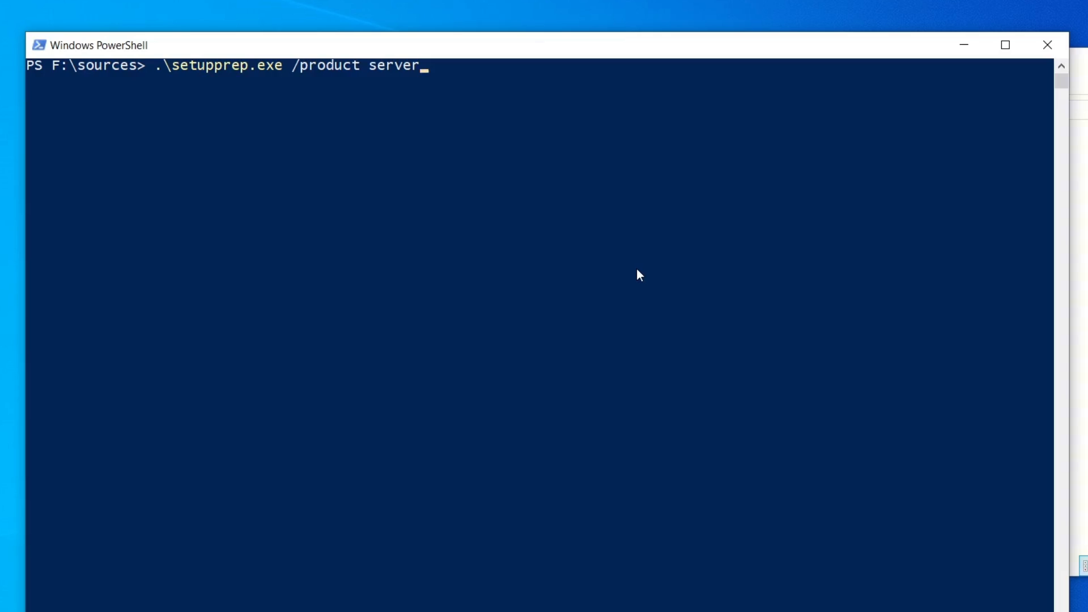
{"action": "key", "text": "Return"}
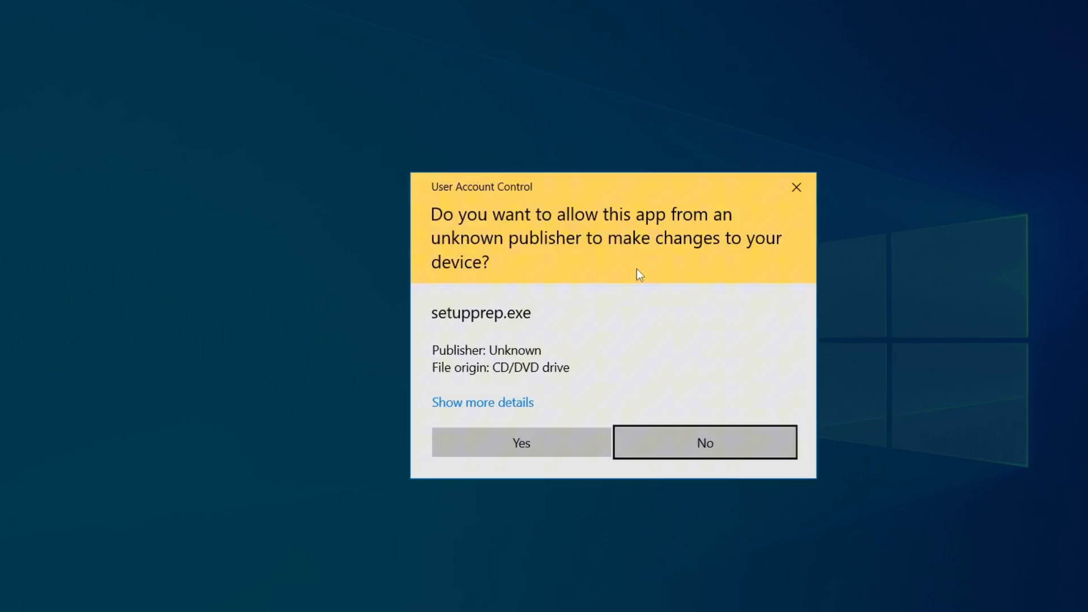
{"action": "left_click", "coordinate": [521, 443]}
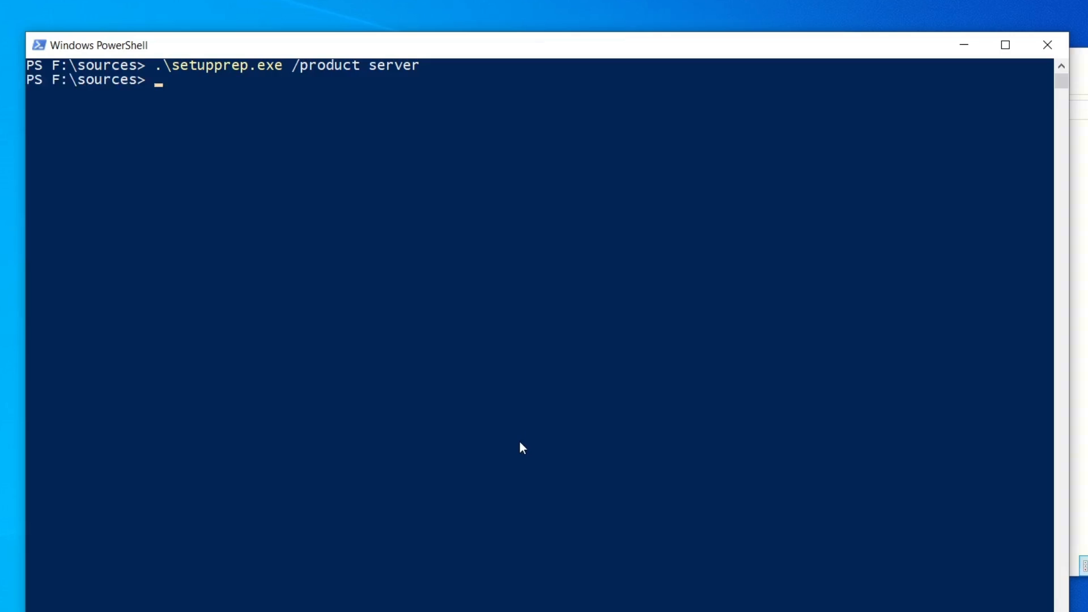
{"action": "mouse_move", "coordinate": [574, 420]}
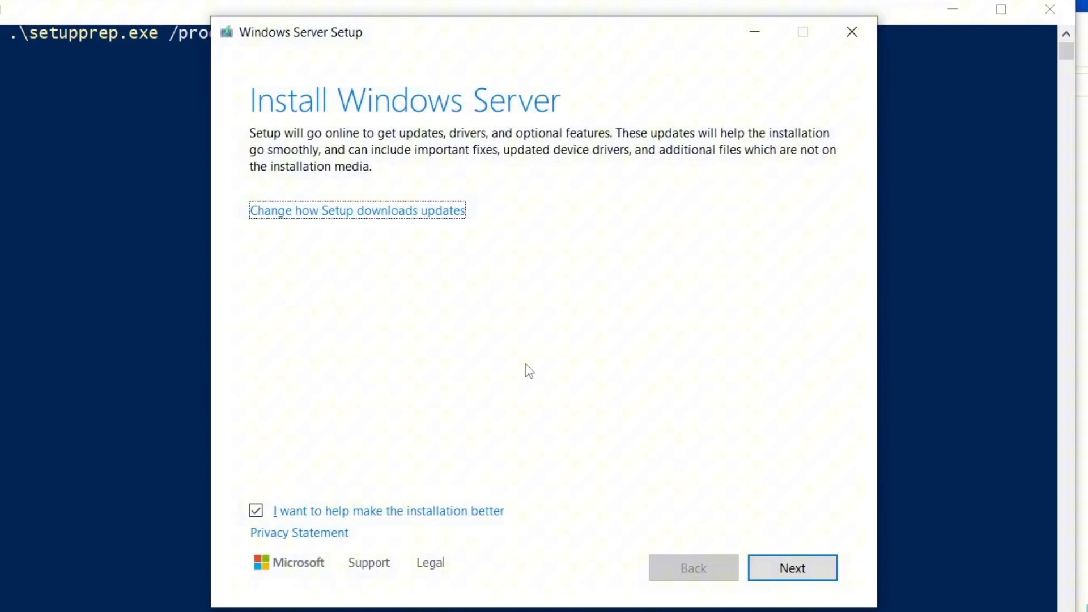
{"action": "mouse_move", "coordinate": [959, 33]}
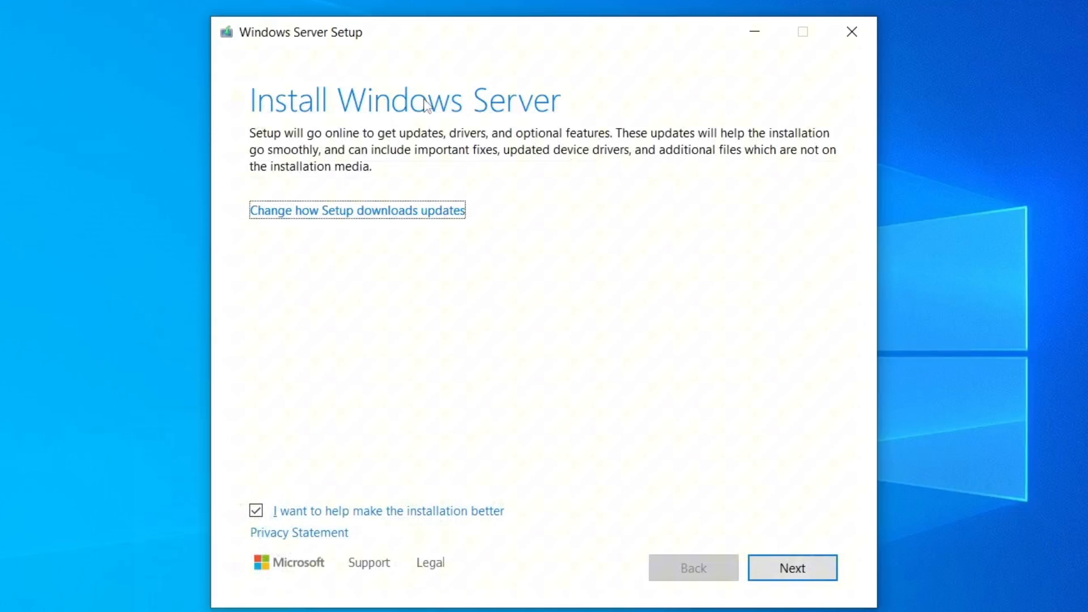
{"action": "mouse_move", "coordinate": [474, 116]}
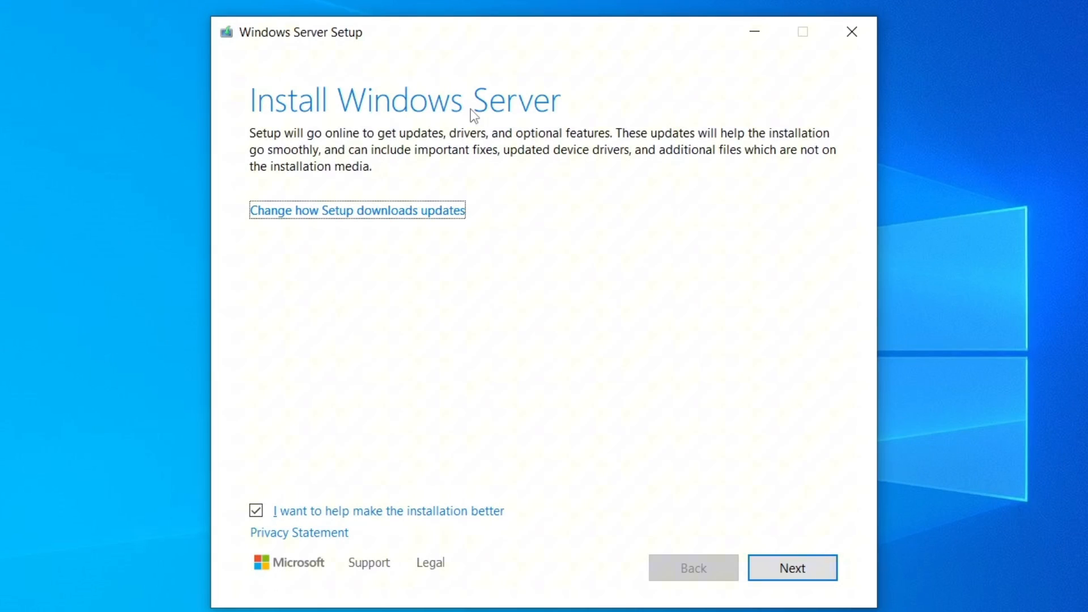
{"action": "mouse_move", "coordinate": [793, 567]}
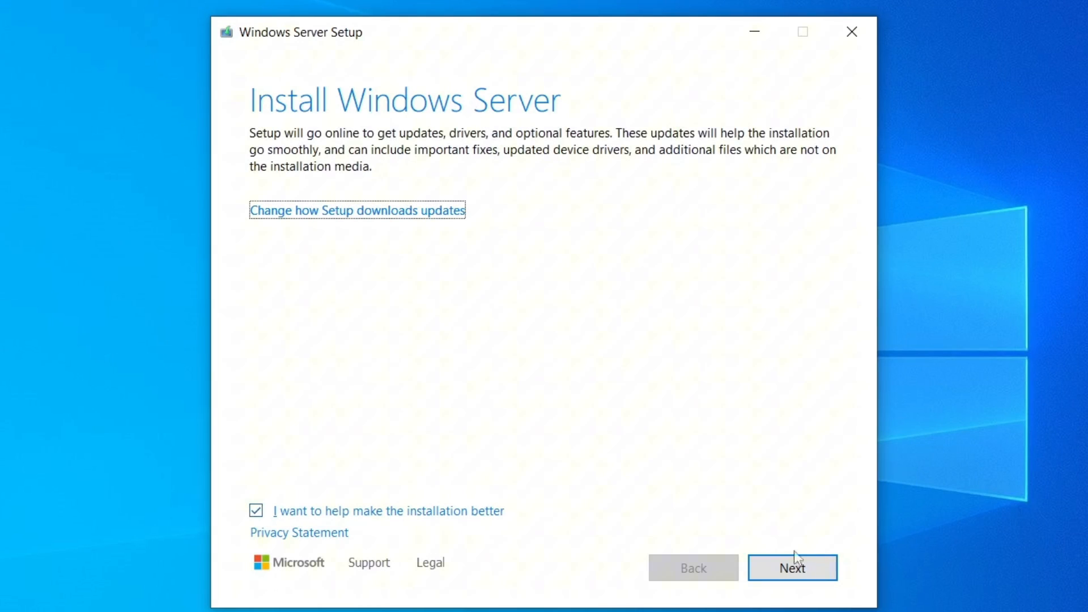
Continue past the Install Windows Server page so Setup starts checking for updates.
{"action": "left_click", "coordinate": [793, 568]}
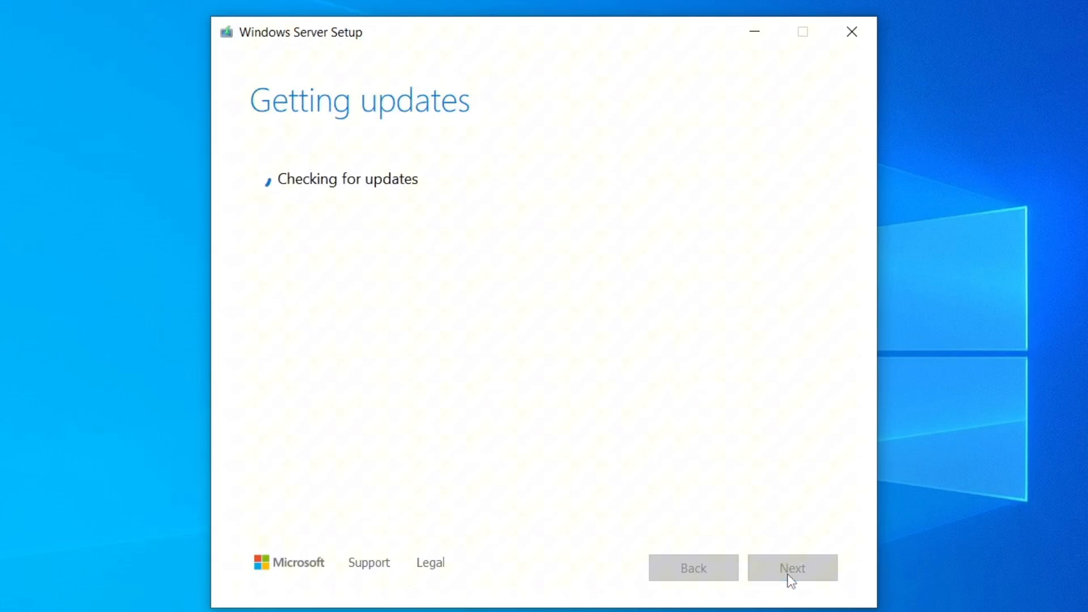
{"action": "mouse_move", "coordinate": [670, 367]}
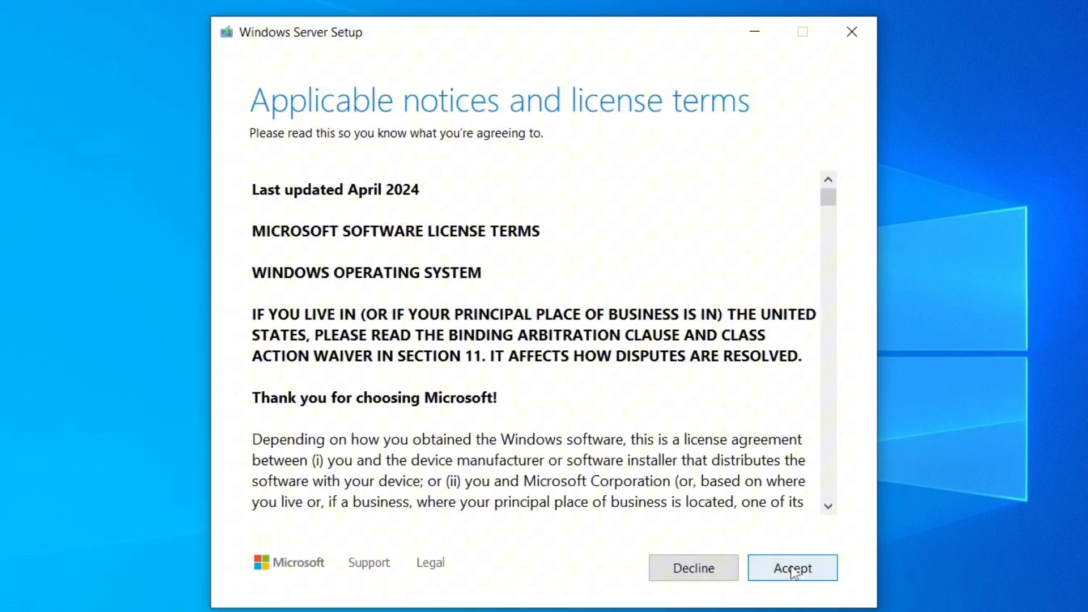
Accept the license terms and continue with Keep files, settings, and apps selected.
{"action": "left_click", "coordinate": [791, 568]}
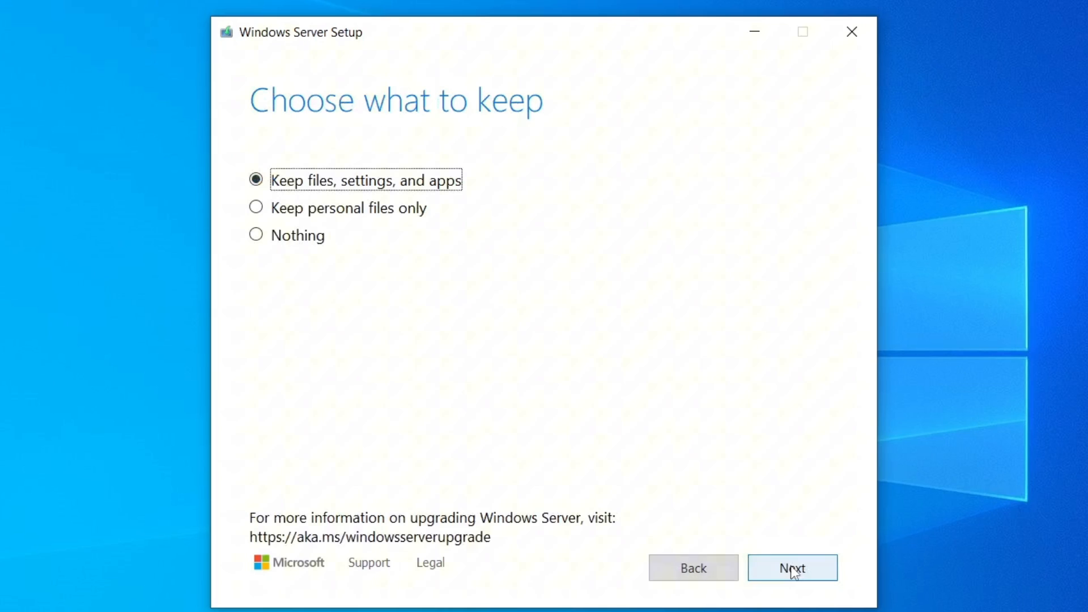
{"action": "mouse_move", "coordinate": [285, 183]}
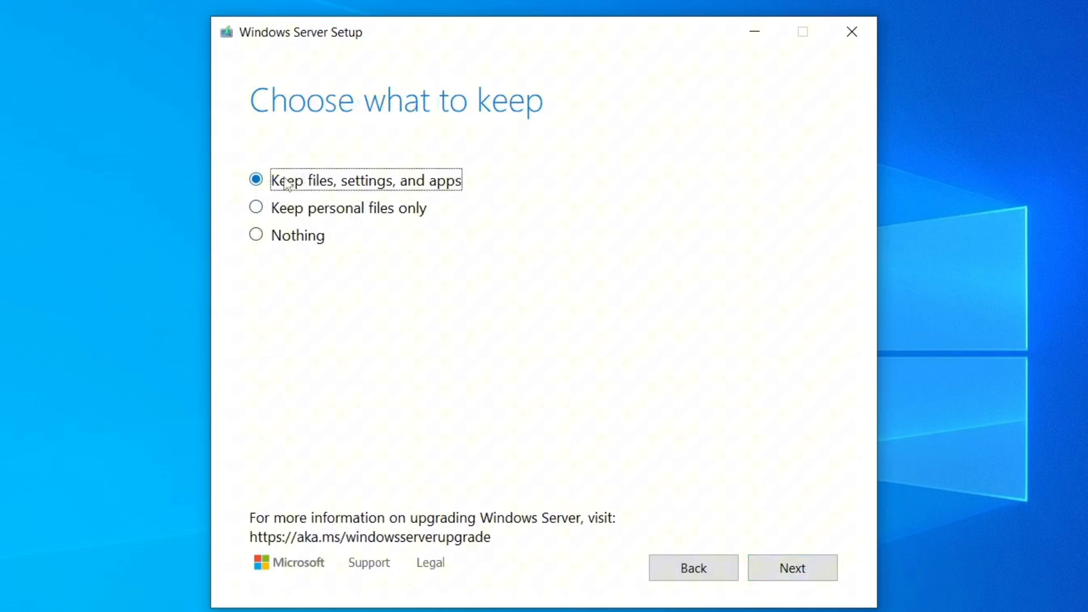
{"action": "mouse_move", "coordinate": [390, 192]}
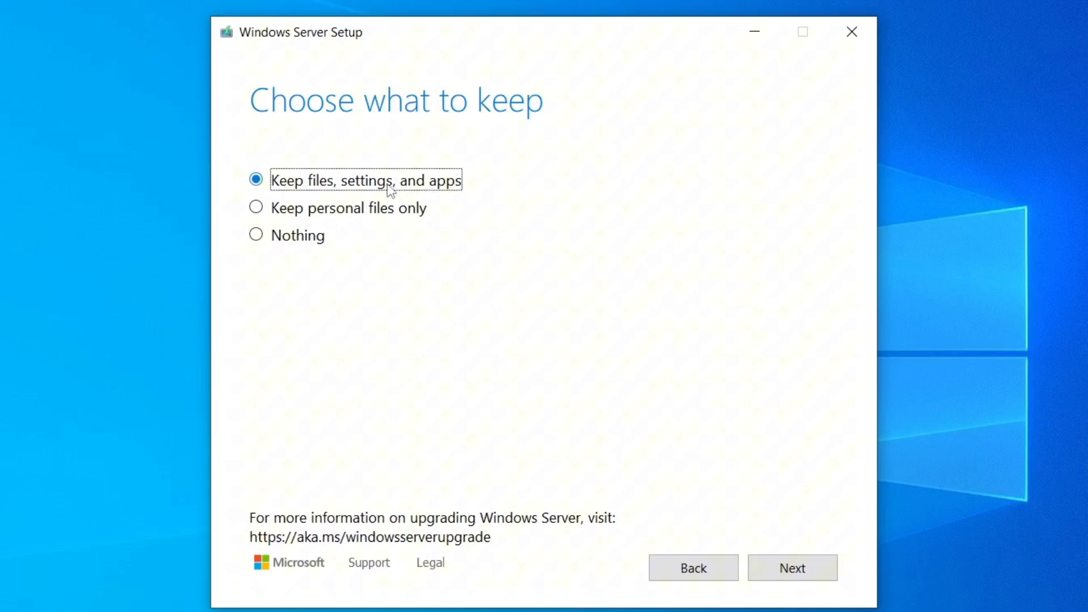
{"action": "mouse_move", "coordinate": [792, 568]}
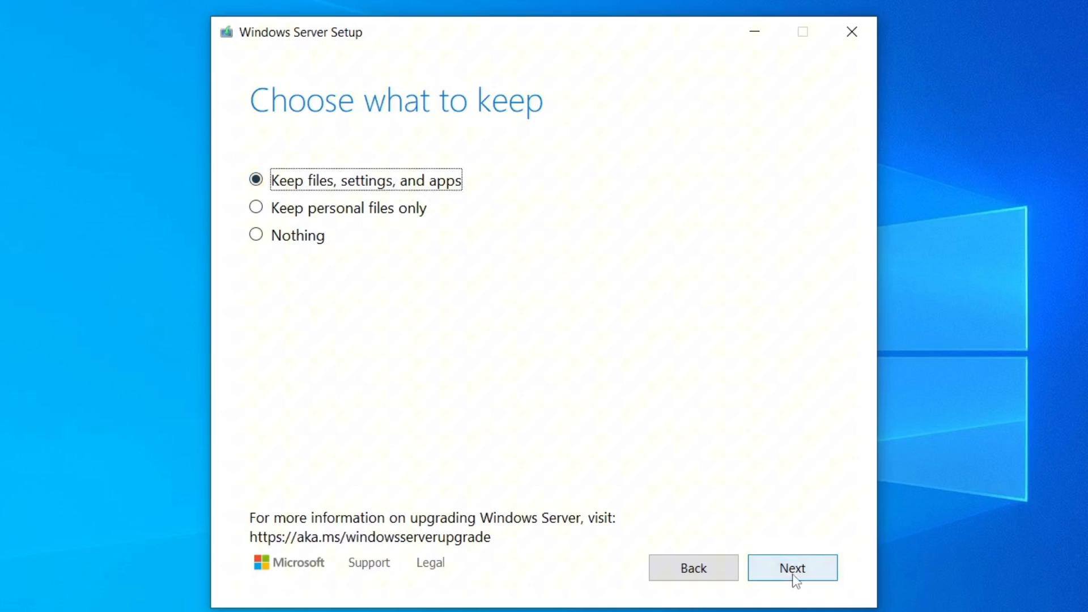
{"action": "left_click", "coordinate": [793, 568]}
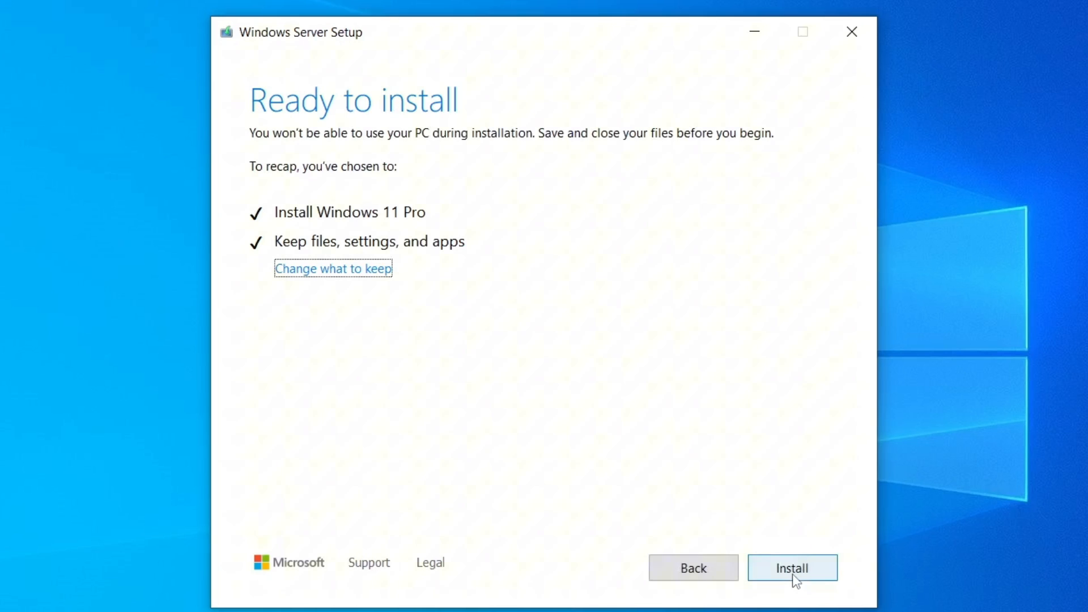
{"action": "mouse_move", "coordinate": [390, 119]}
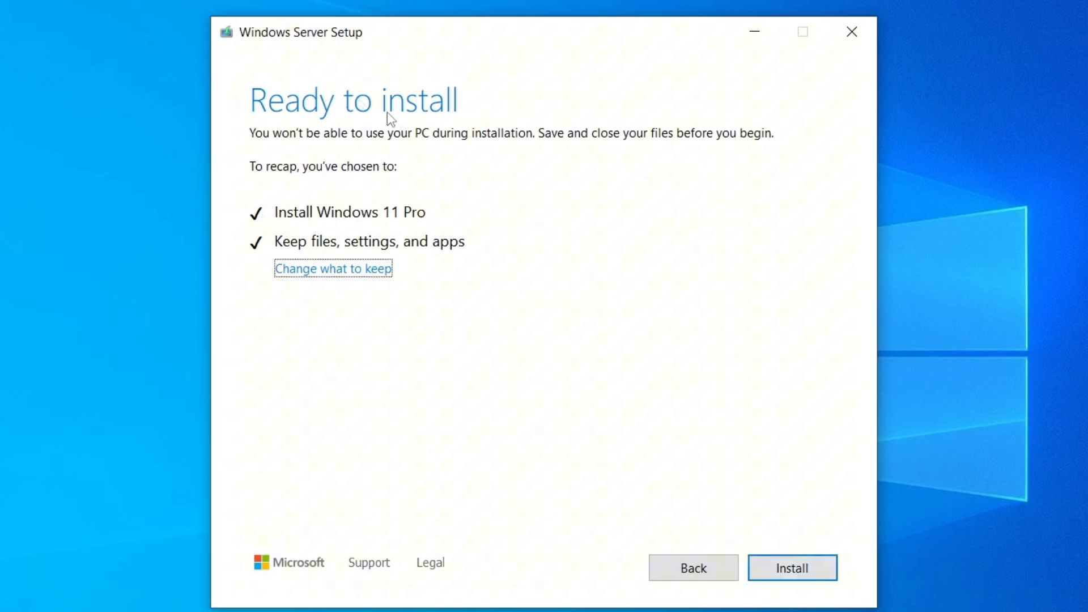
{"action": "mouse_move", "coordinate": [600, 374]}
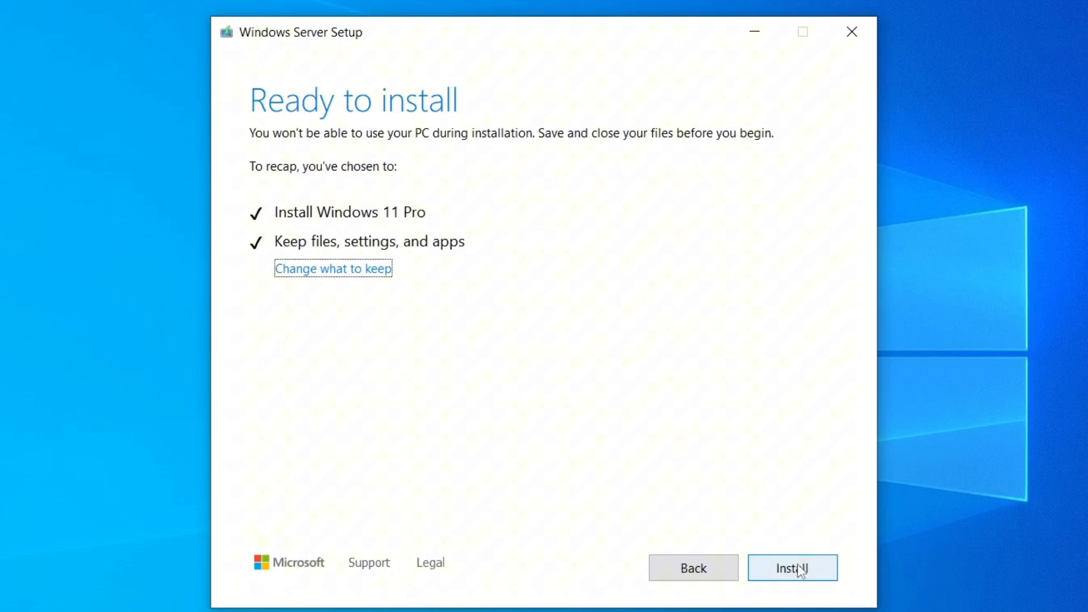
Launch the Windows 11 Pro install from the Ready to install summary.
{"action": "left_click", "coordinate": [793, 569]}
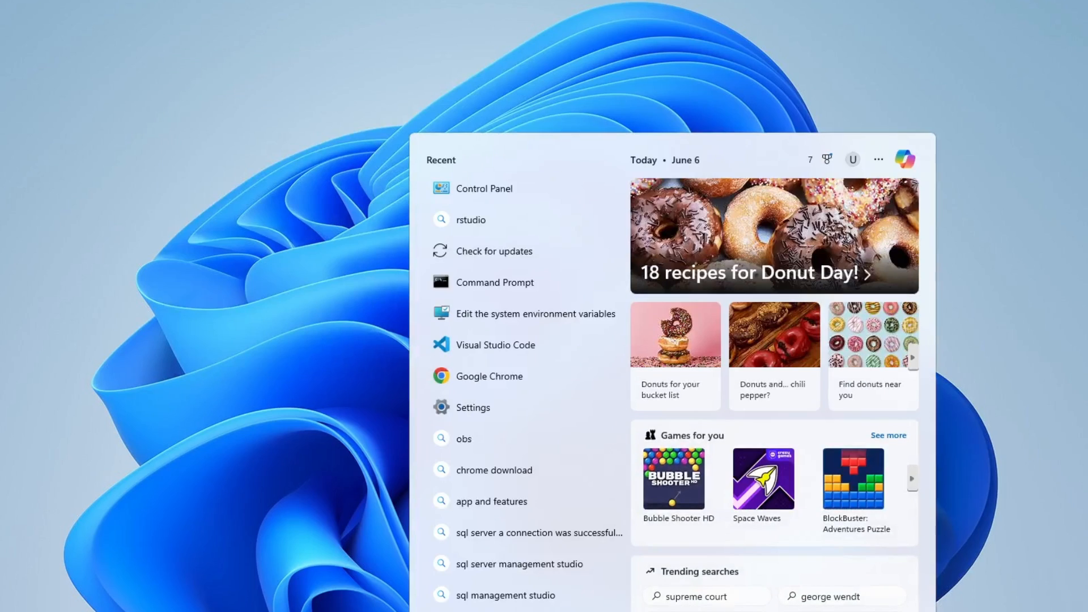
Run winver to confirm Windows 11 Pro 24H2 build 26100.4061, then dismiss About Windows.
{"action": "type", "text": "winver"}
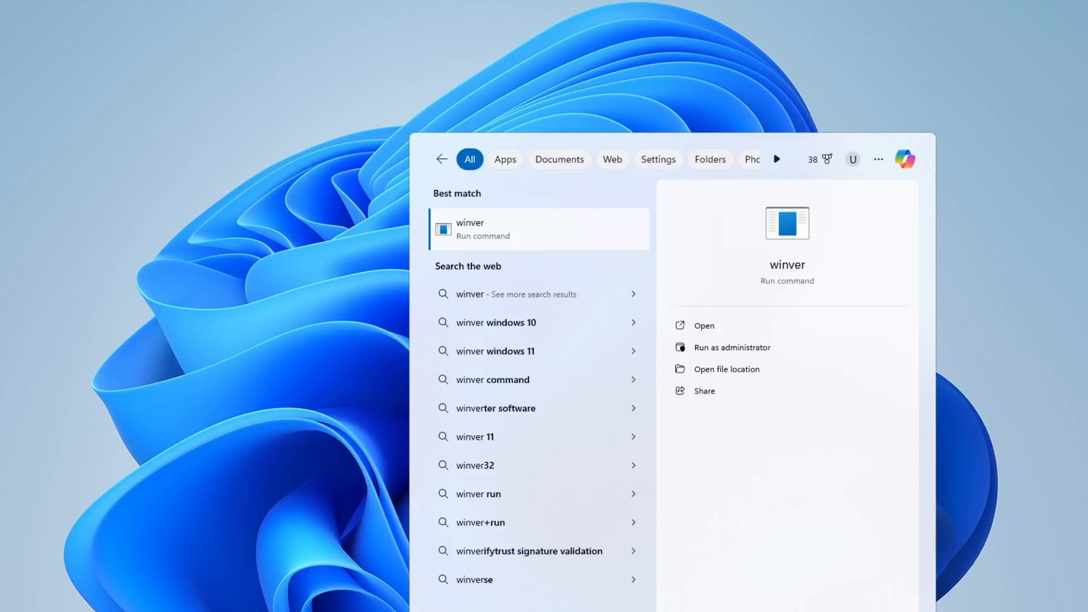
{"action": "left_click", "coordinate": [703, 325]}
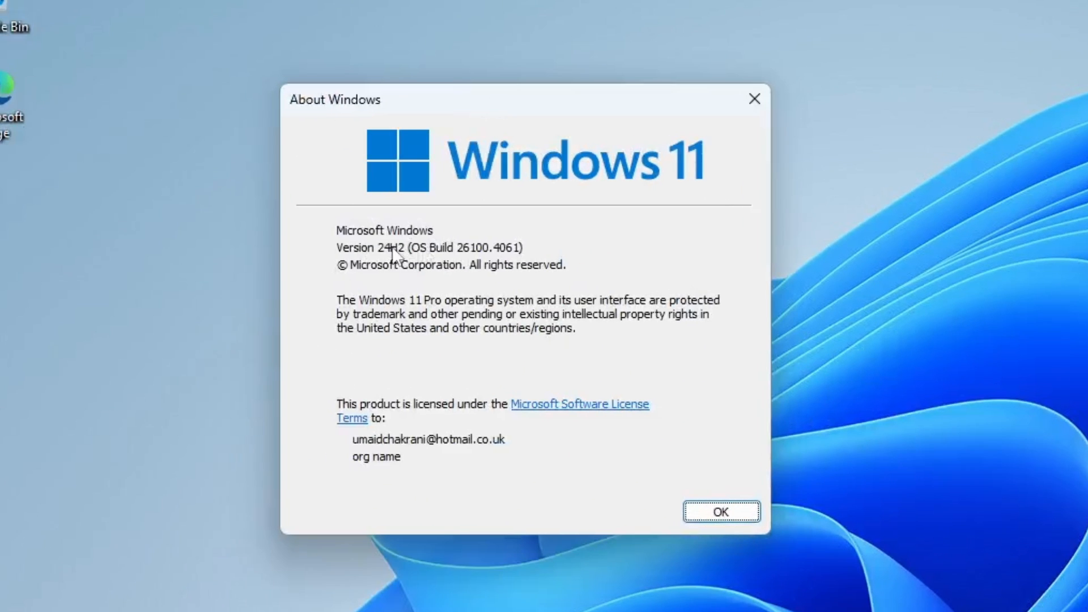
{"action": "left_click", "coordinate": [721, 512]}
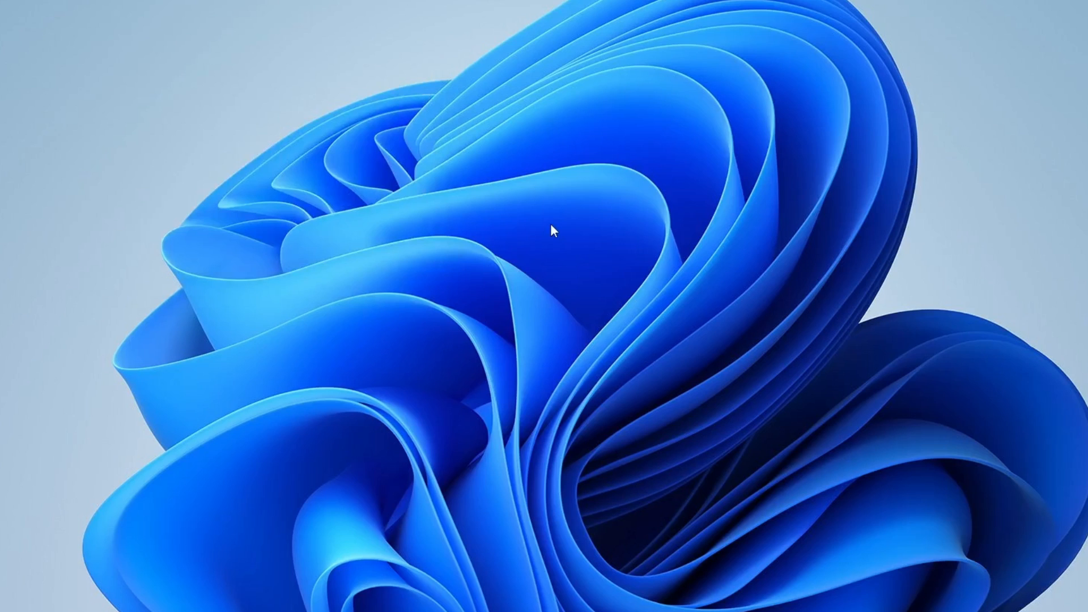